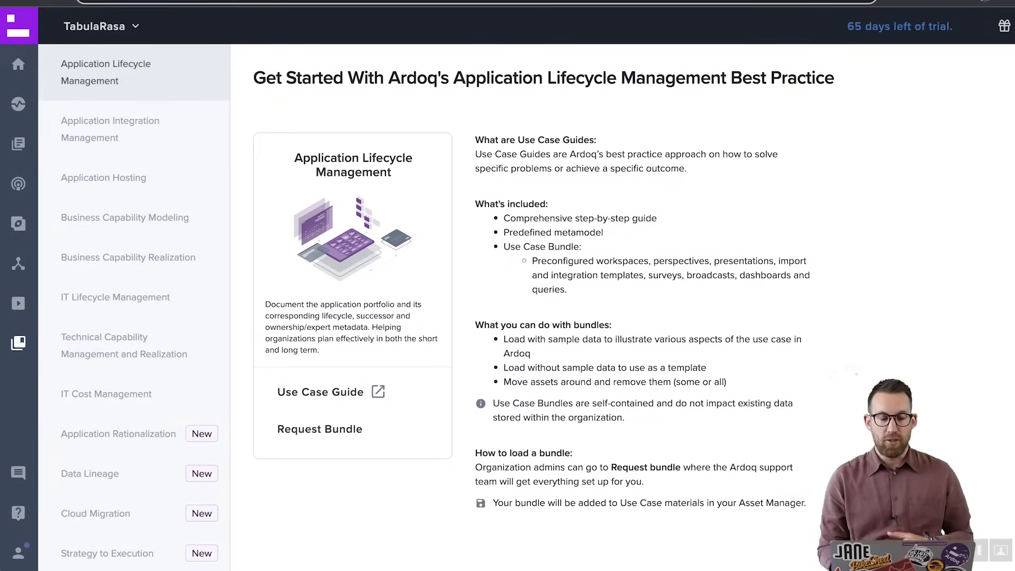
mouse_move(273, 166)
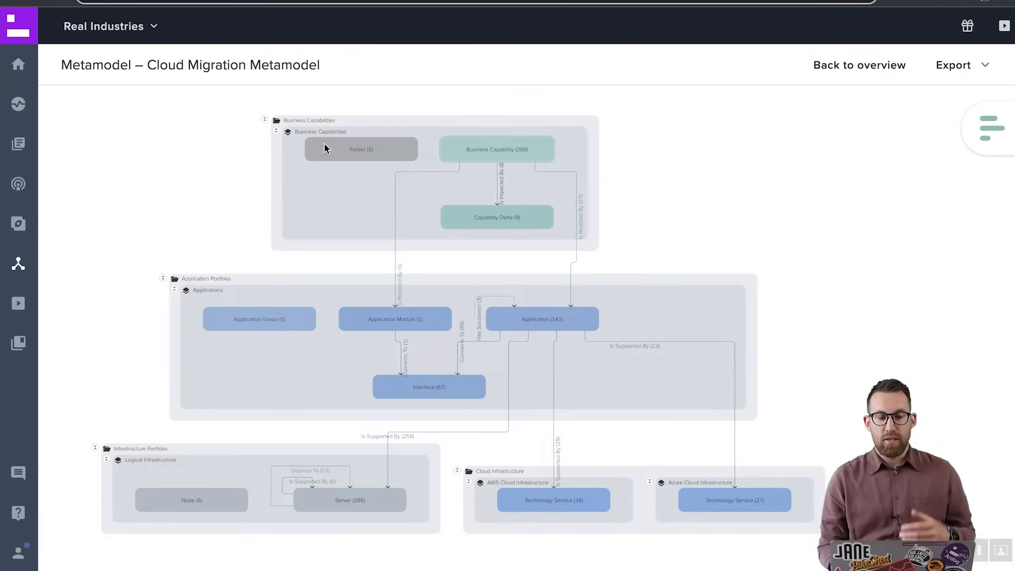
mouse_move(422, 229)
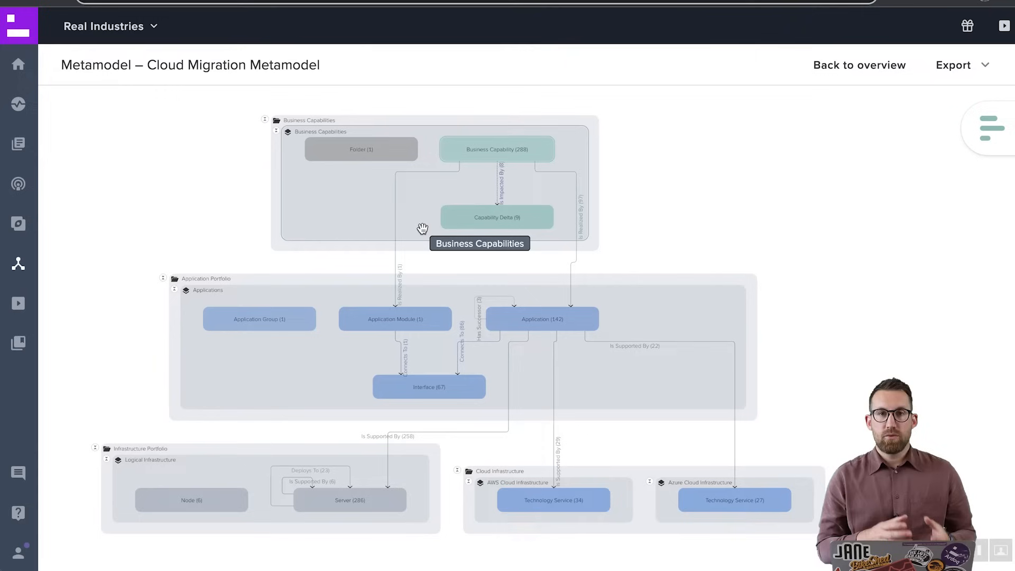
mouse_move(1000, 126)
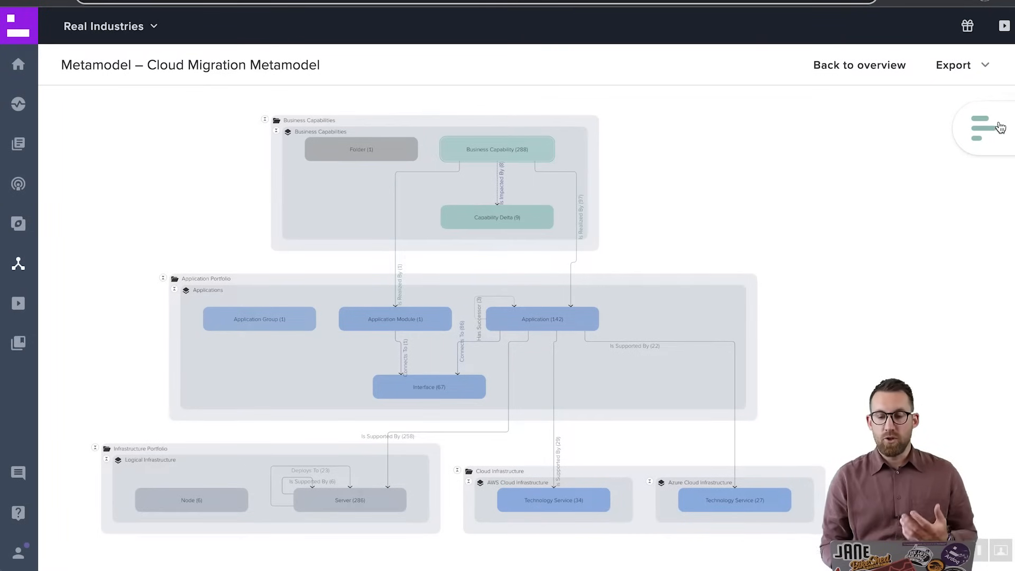
- Open Surveys and scroll through the organization's Survey overview list
left_click(982, 125)
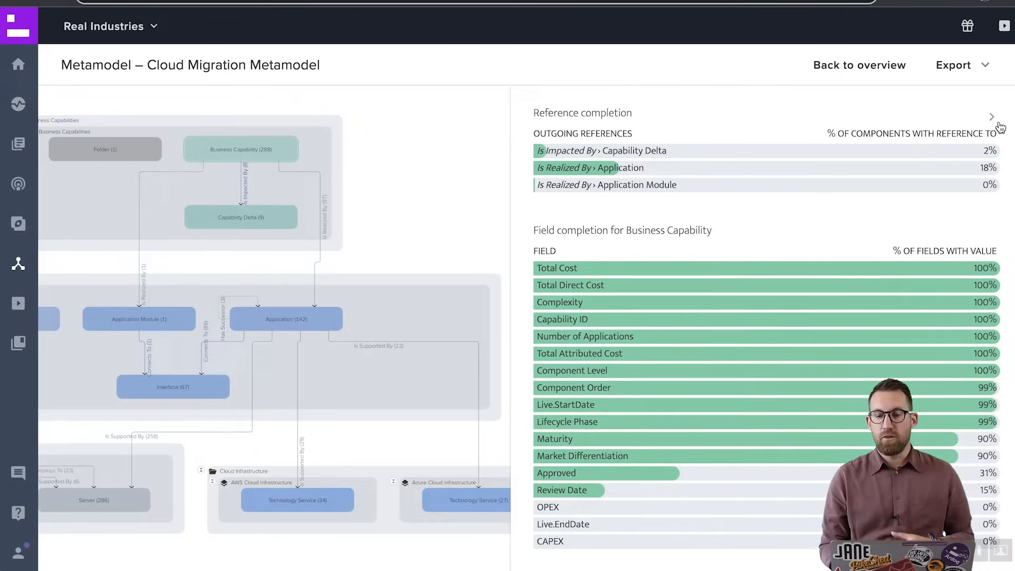
mouse_move(992, 119)
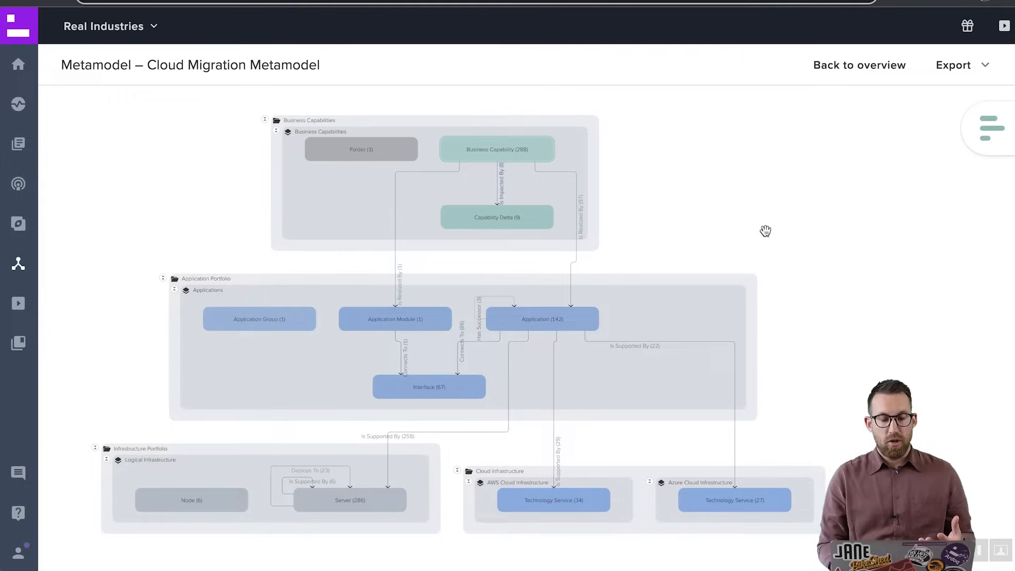
mouse_move(724, 224)
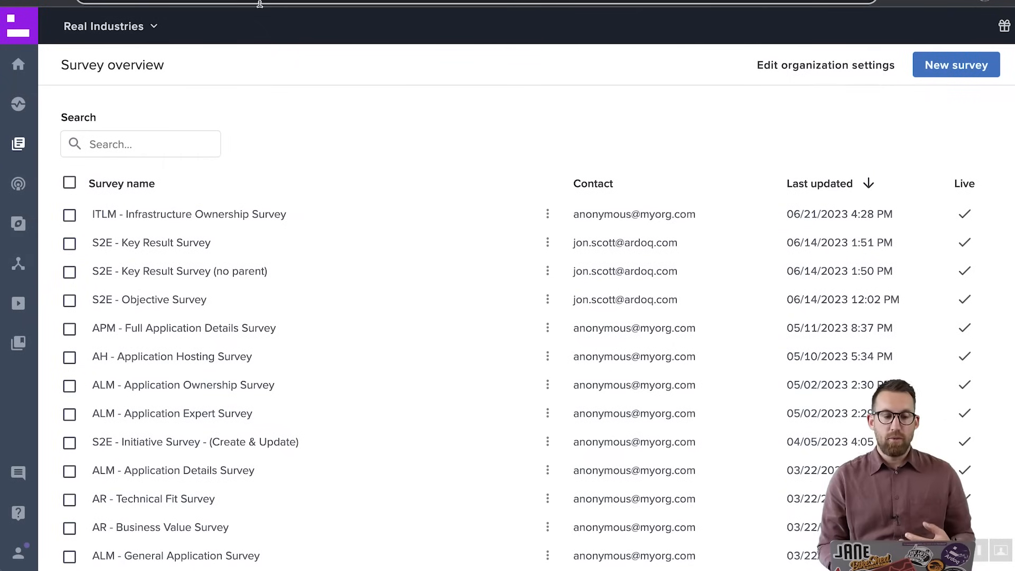
mouse_move(308, 78)
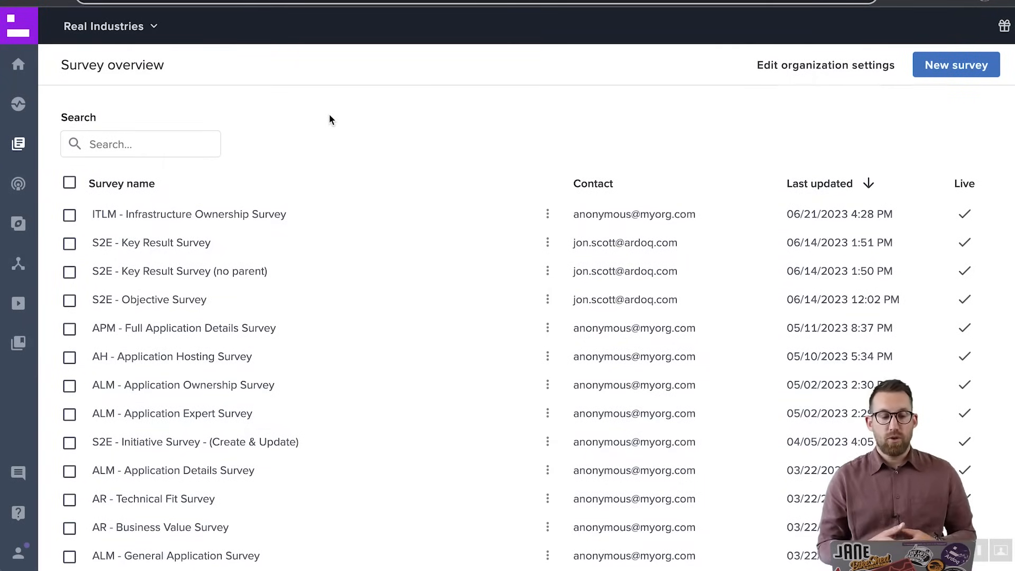
scroll("down", 3)
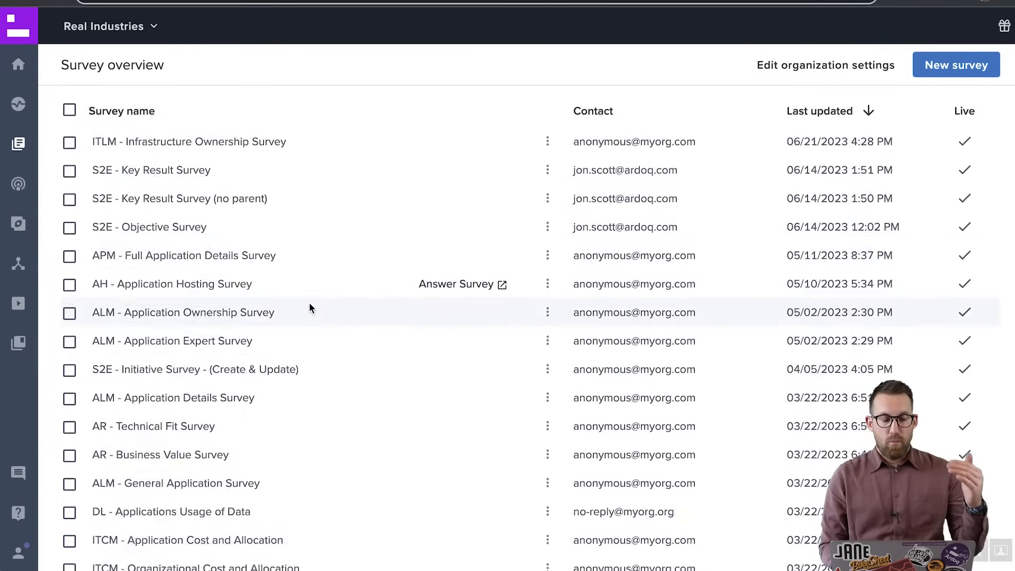
scroll("down", 3)
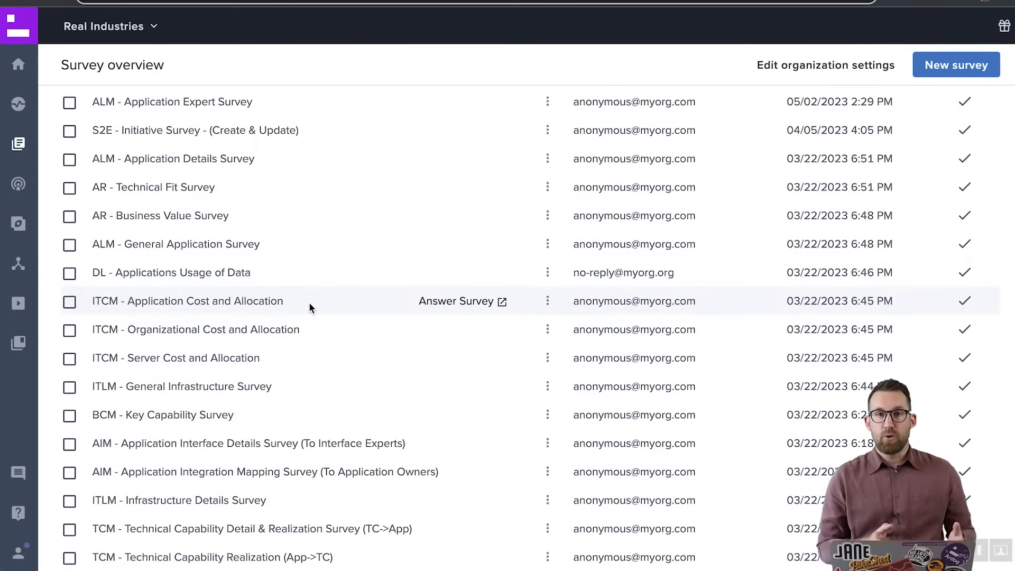
mouse_move(327, 62)
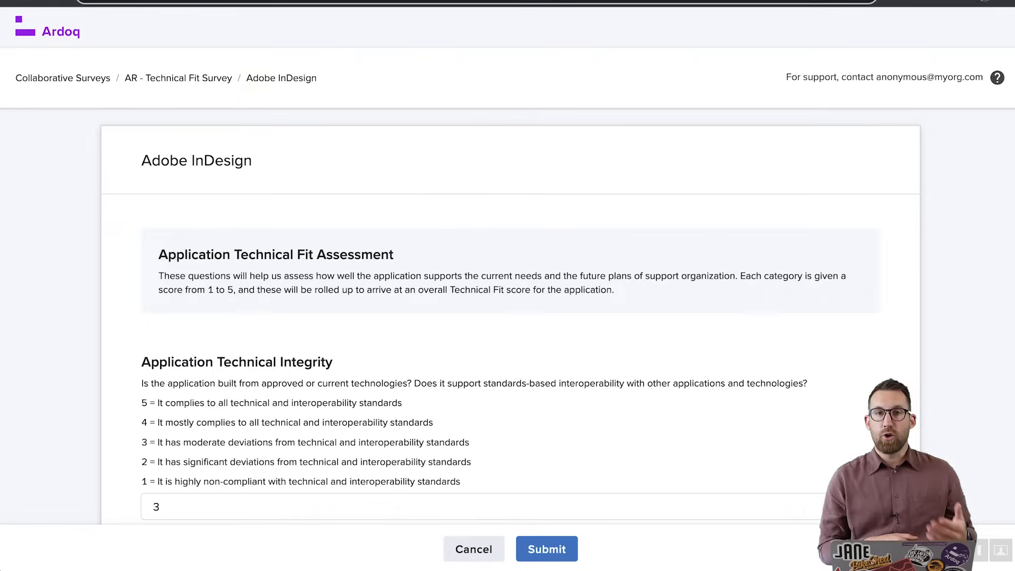
- Scroll through the AR - Technical Fit Survey questions for Adobe InDesign
scroll("down", 3)
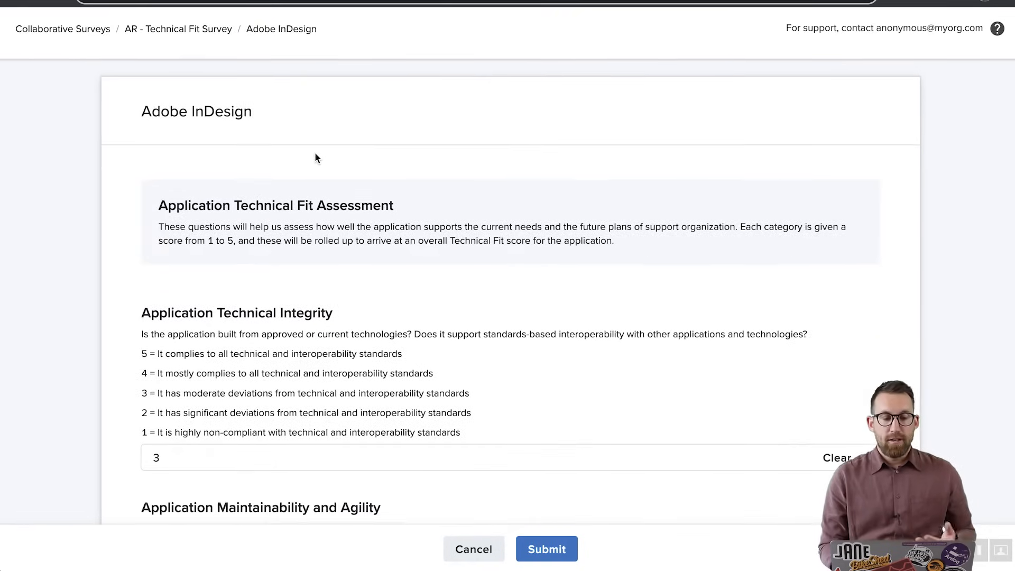
scroll("down", 3)
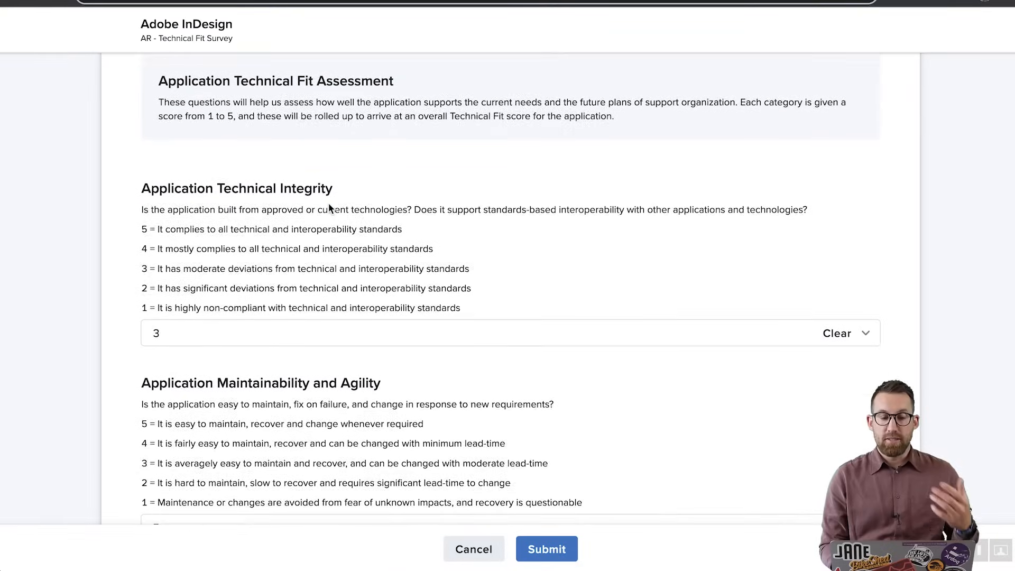
scroll("down", 3)
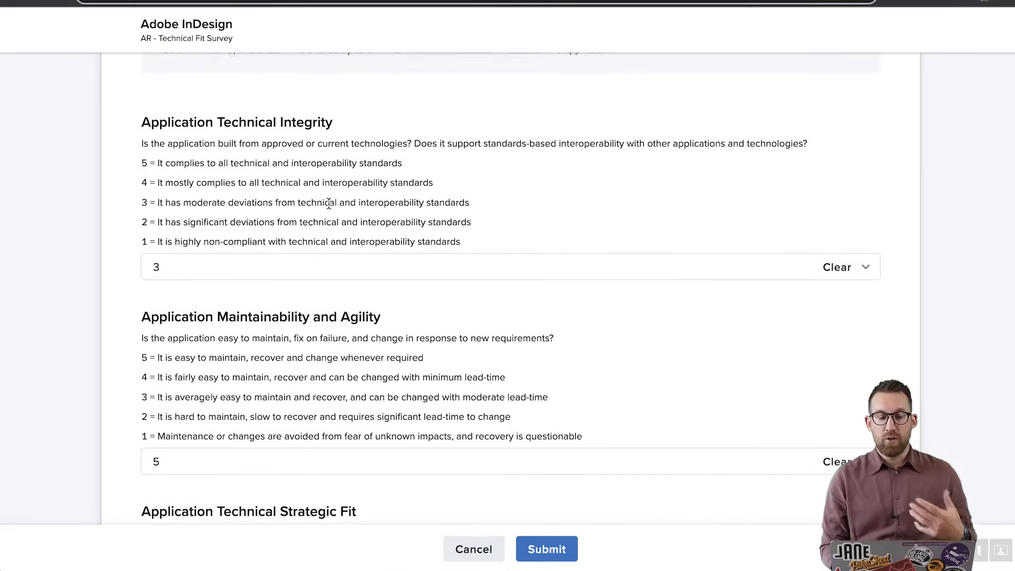
scroll("down", 3)
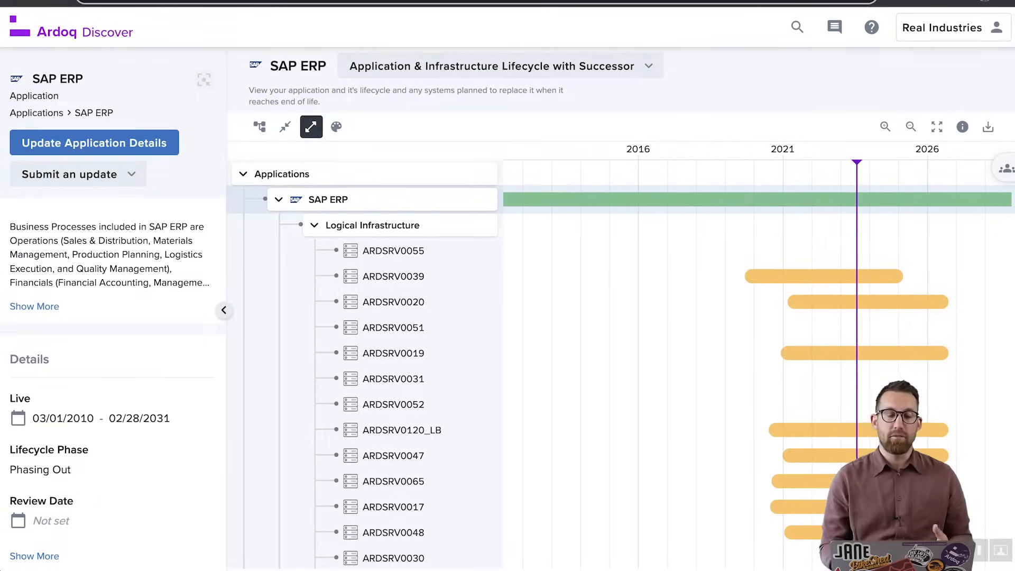
- Browse SAP ERP's other available viewpoints in the dropdown, then close the list
left_click(498, 65)
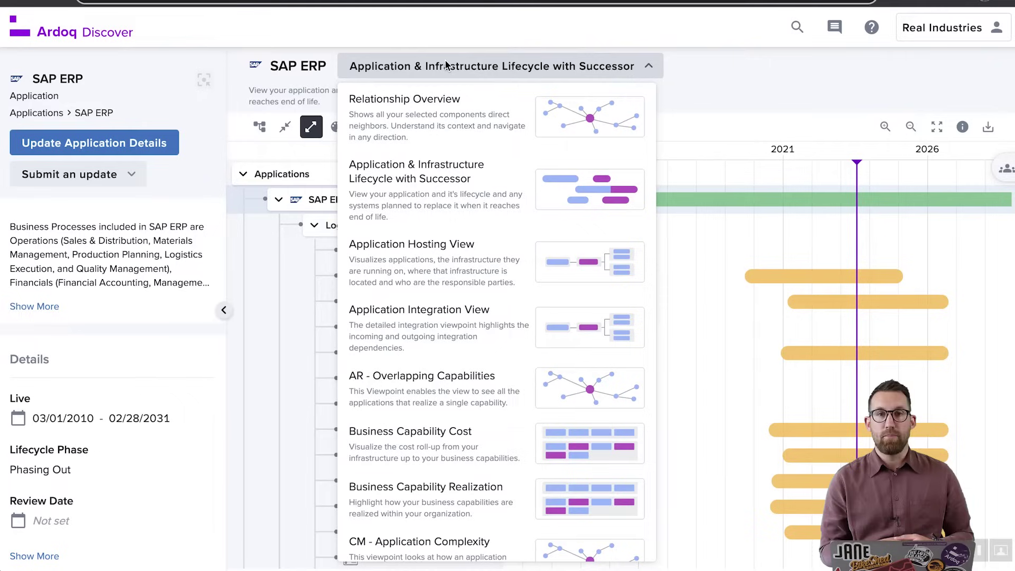
mouse_move(443, 154)
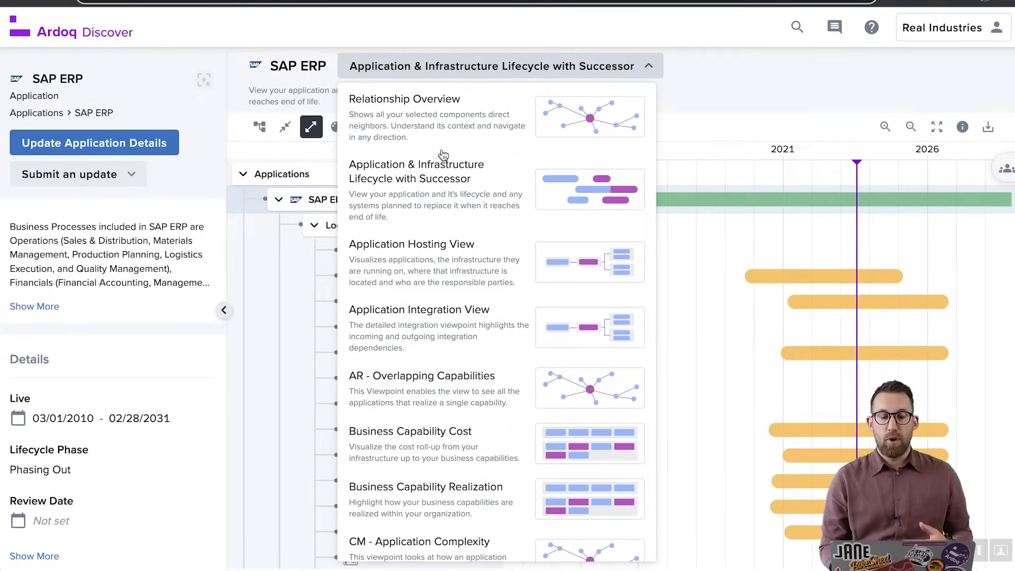
scroll("down", 3)
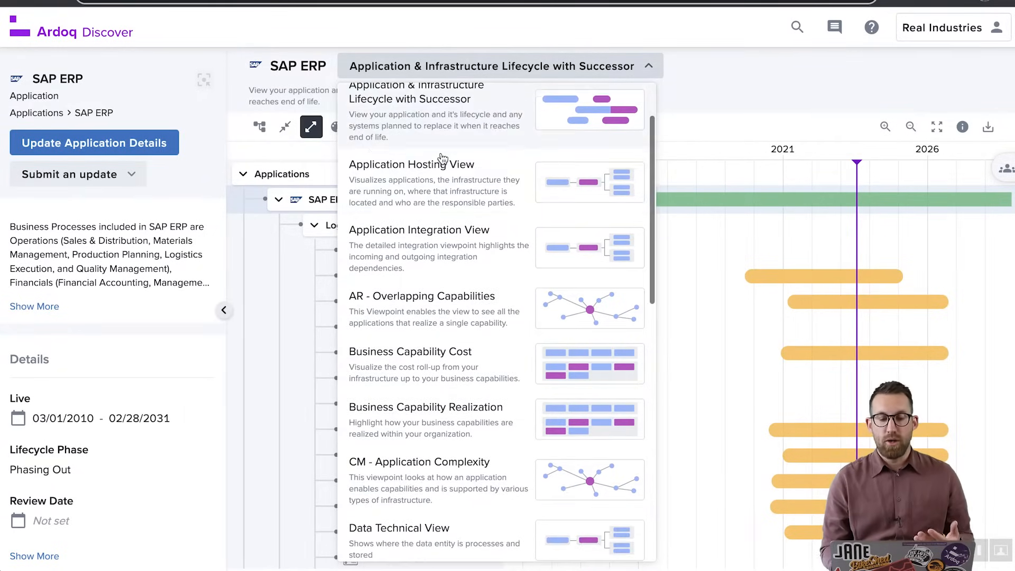
scroll("down", 3)
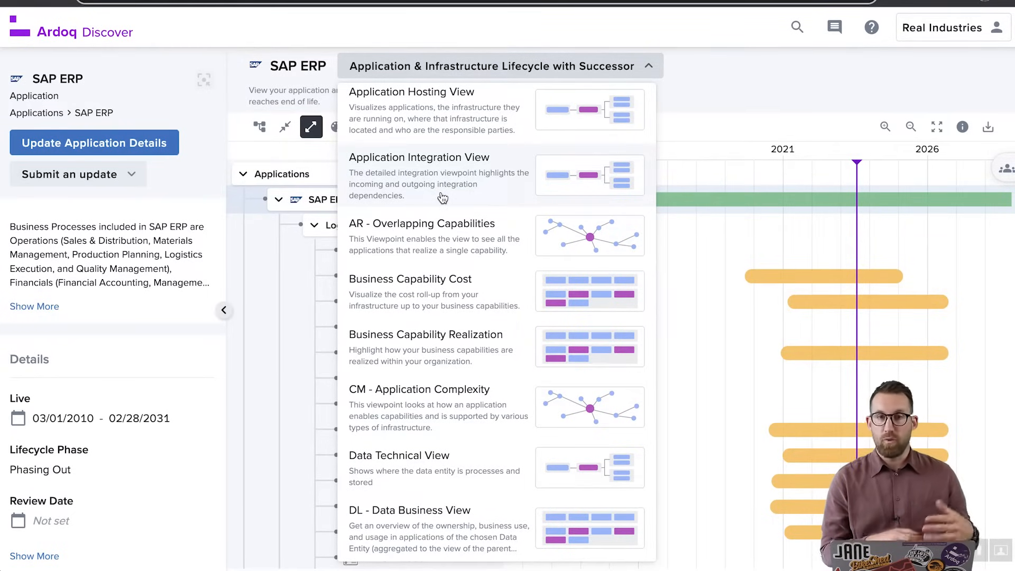
scroll("down", 3)
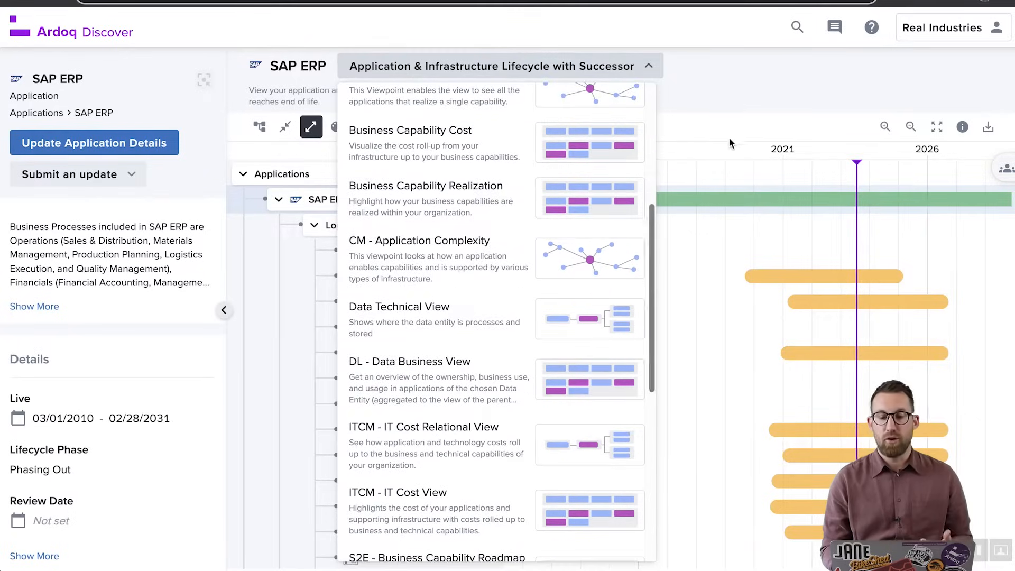
left_click(647, 66)
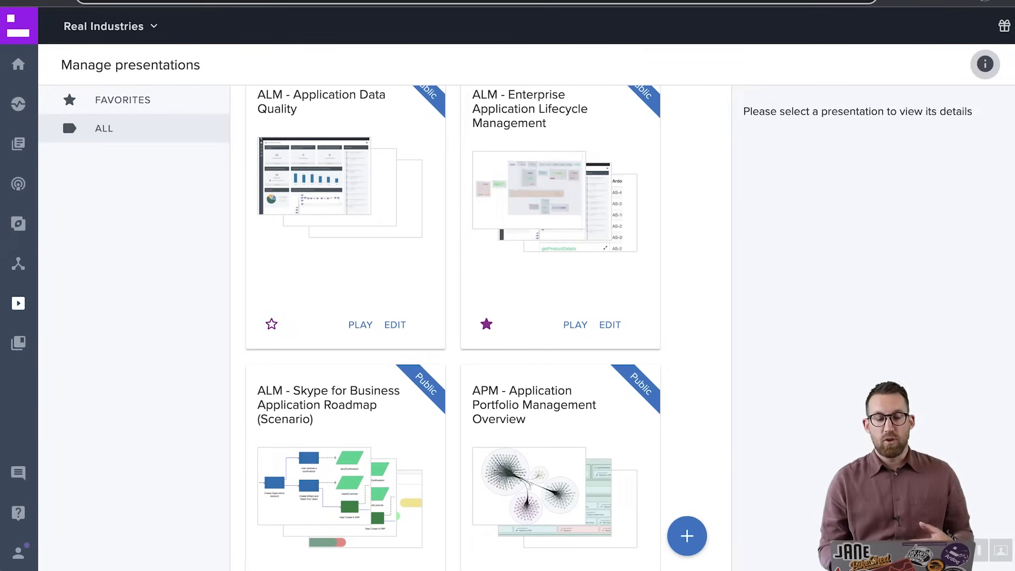
- Scroll through all saved presentations under ALL in Manage presentations
scroll("down", 3)
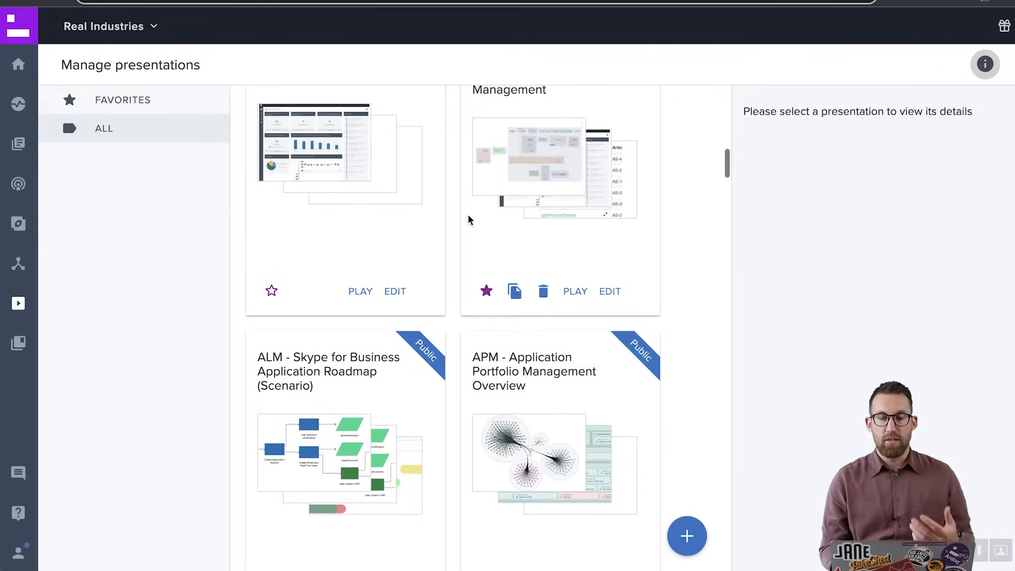
mouse_move(473, 234)
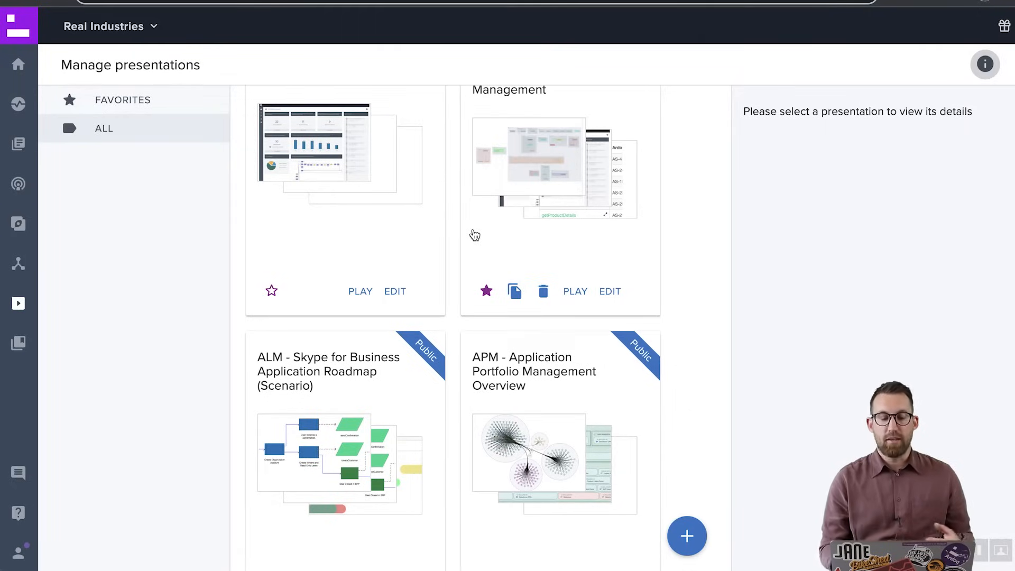
scroll("down", 3)
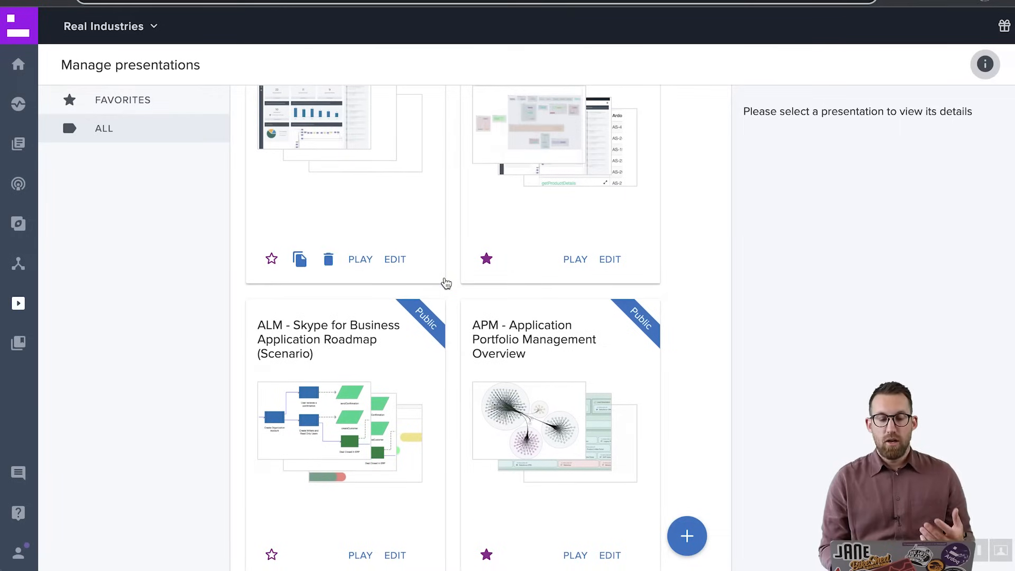
scroll("down", 3)
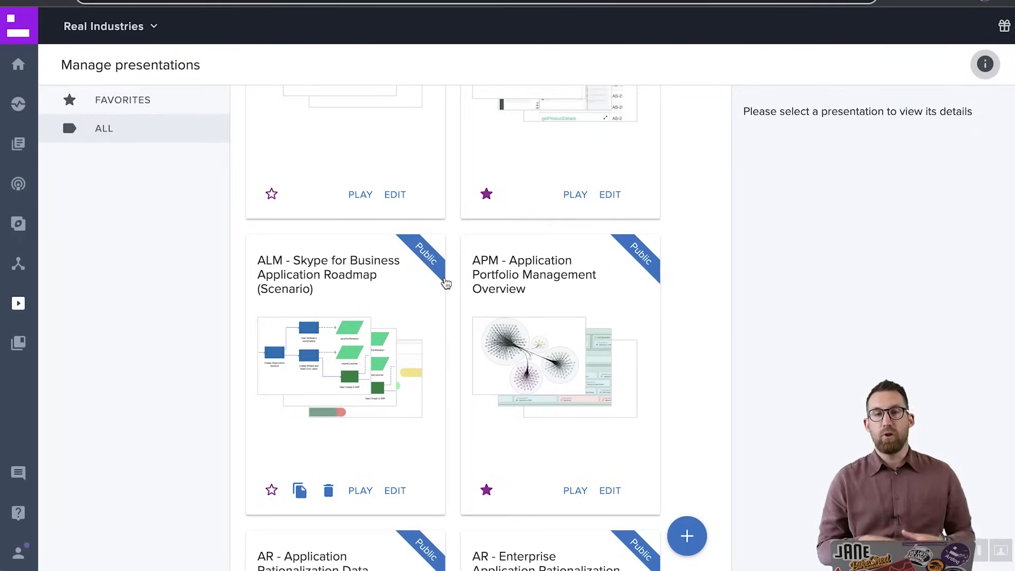
scroll("down", 3)
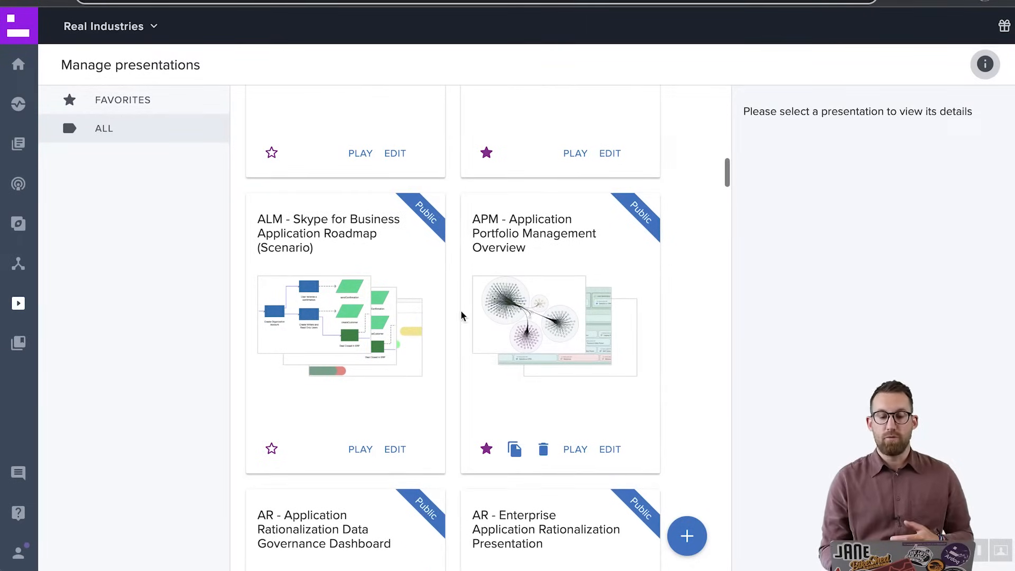
scroll("down", 3)
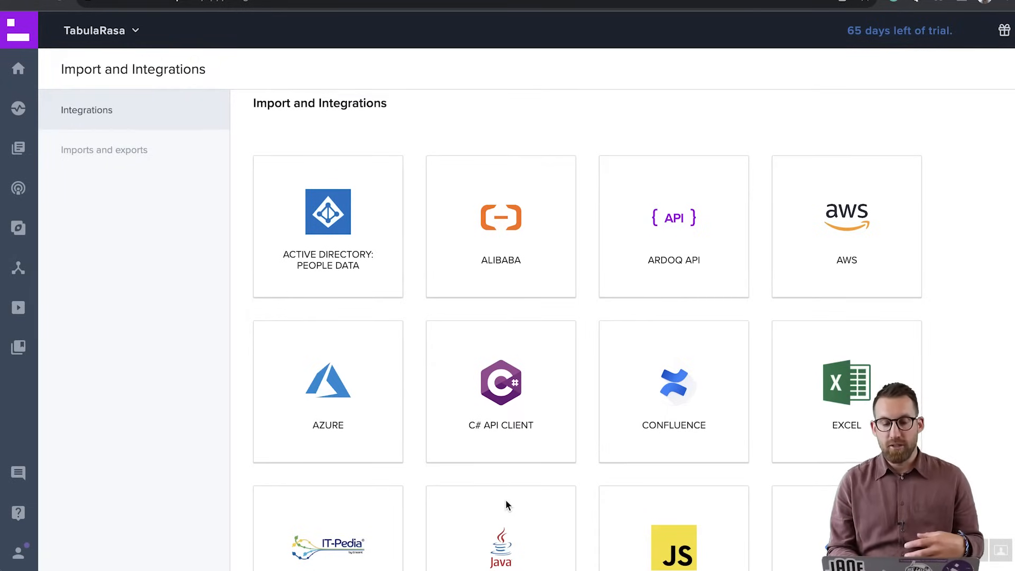
- Browse the integration tiles and open the Excel importer
scroll("down", 3)
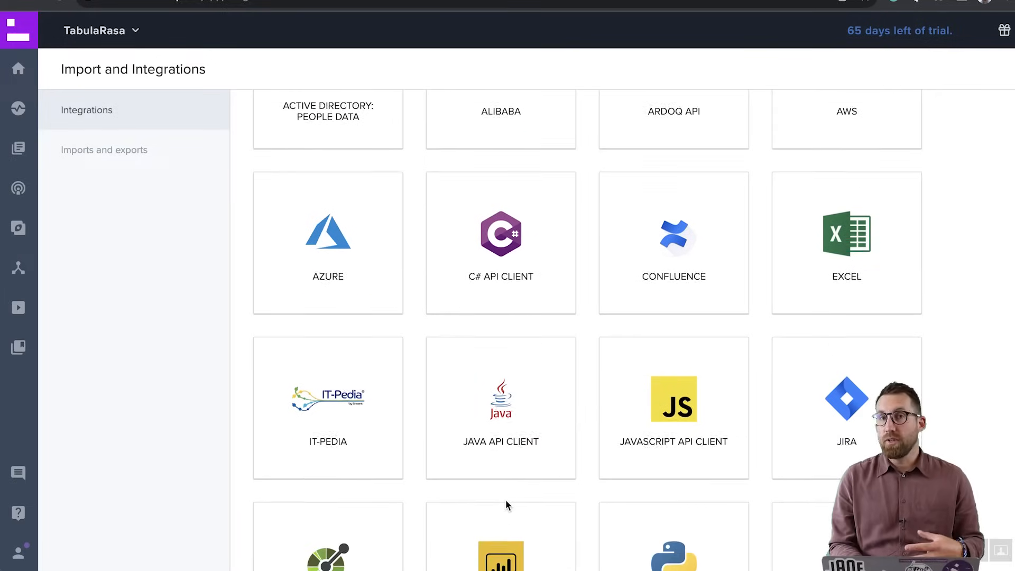
scroll("down", 3)
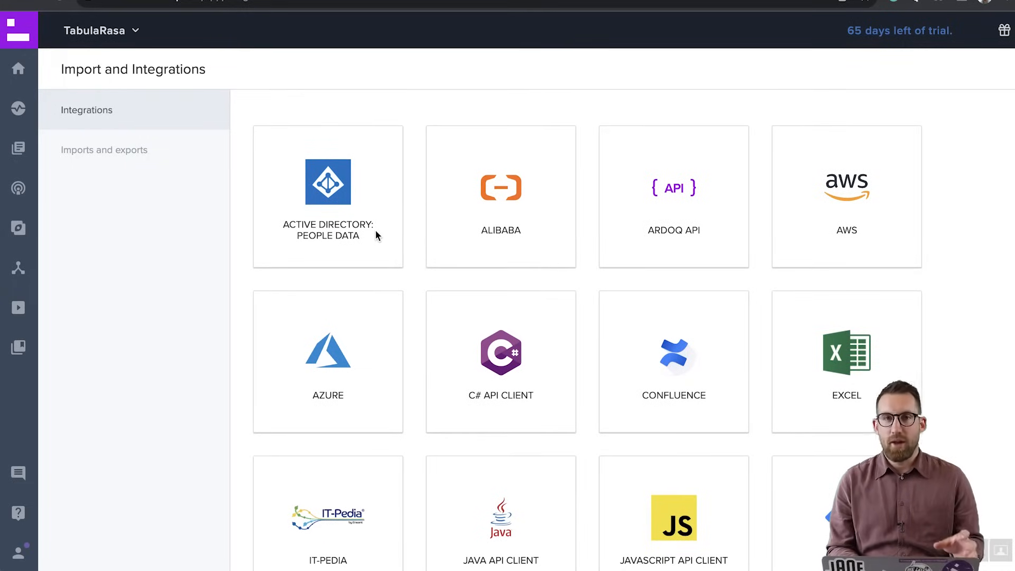
mouse_move(877, 367)
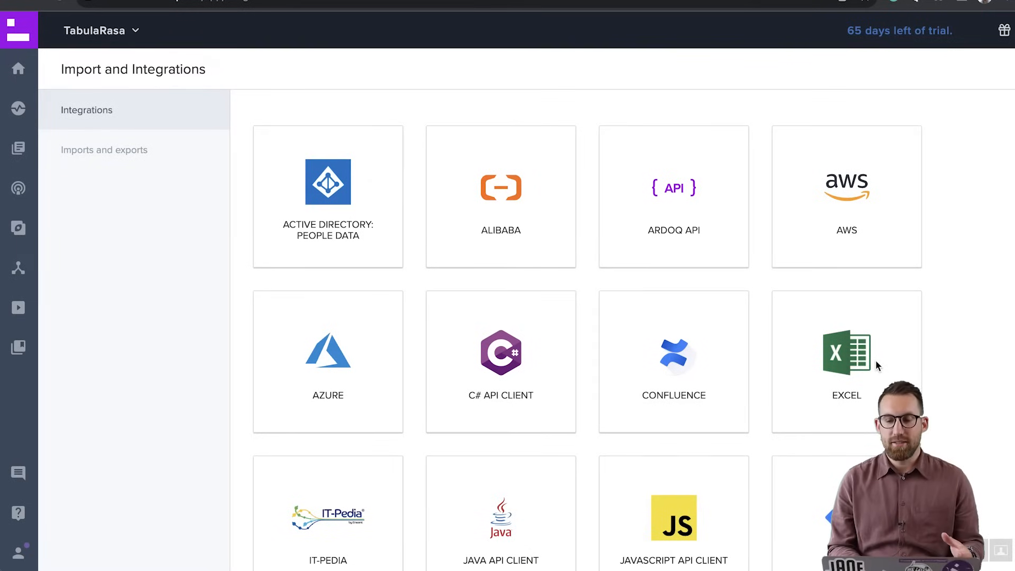
left_click(846, 352)
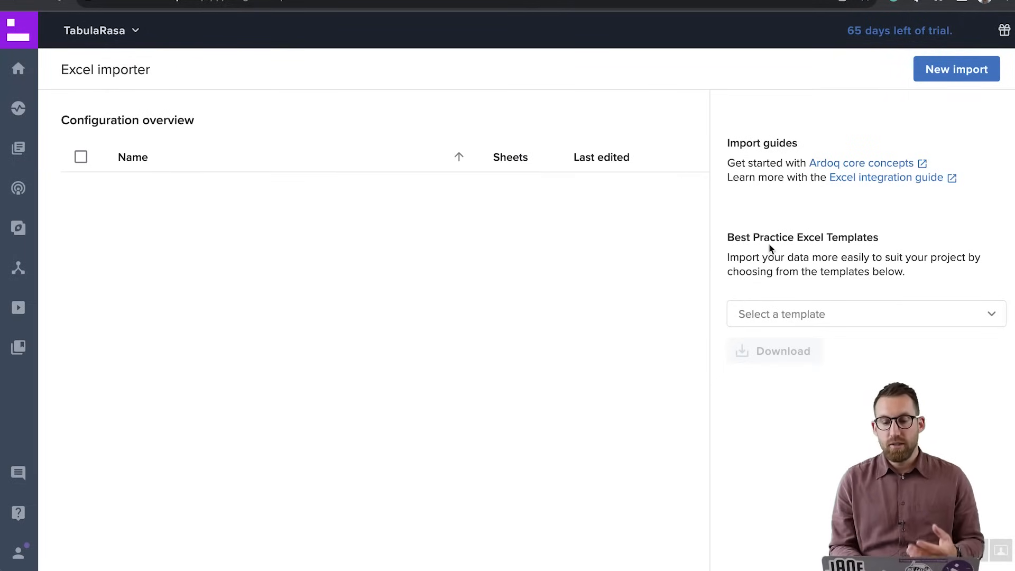
mouse_move(947, 69)
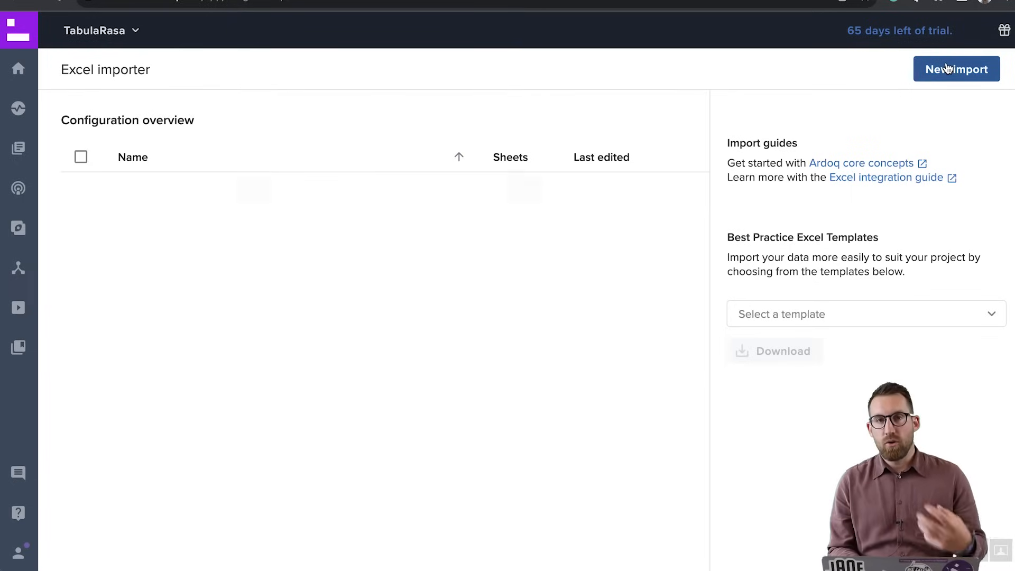
- Start a new Excel import to reach the Upload file step
left_click(956, 69)
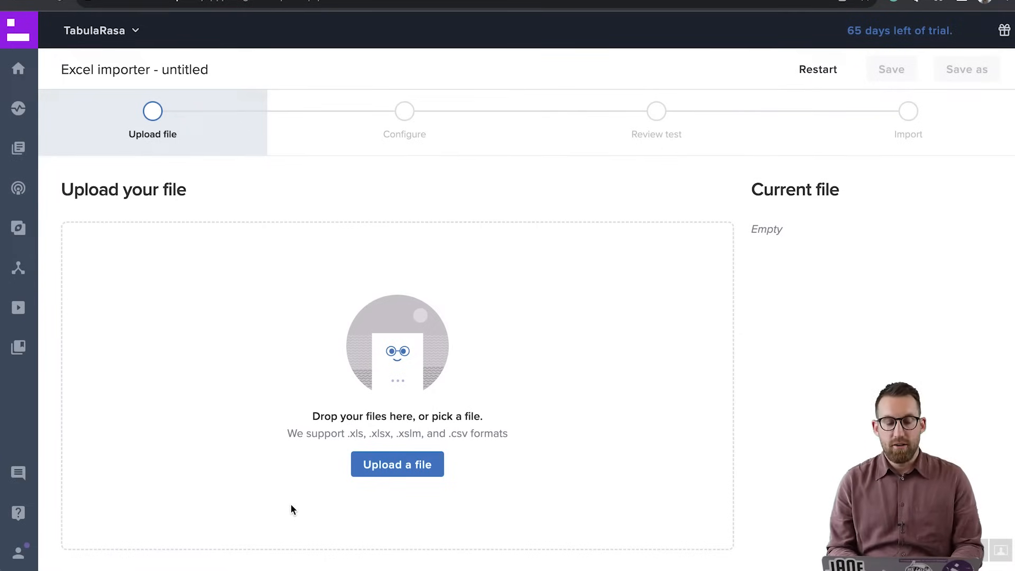
- Upload Pivotal Power Business Capabilities UPLOAD.xlsx from Finder into the importer
key("cmd+tab")
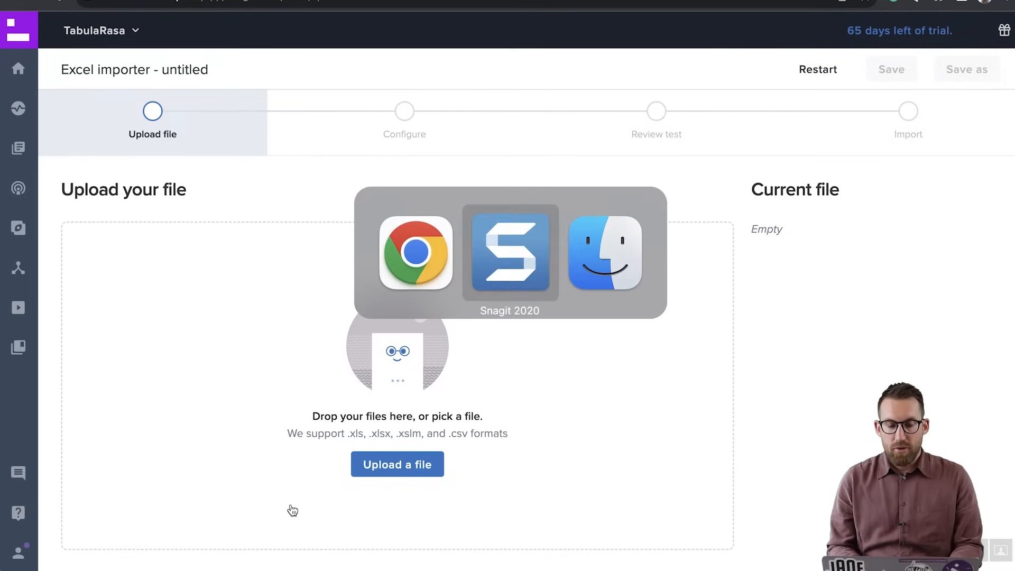
left_click(397, 464)
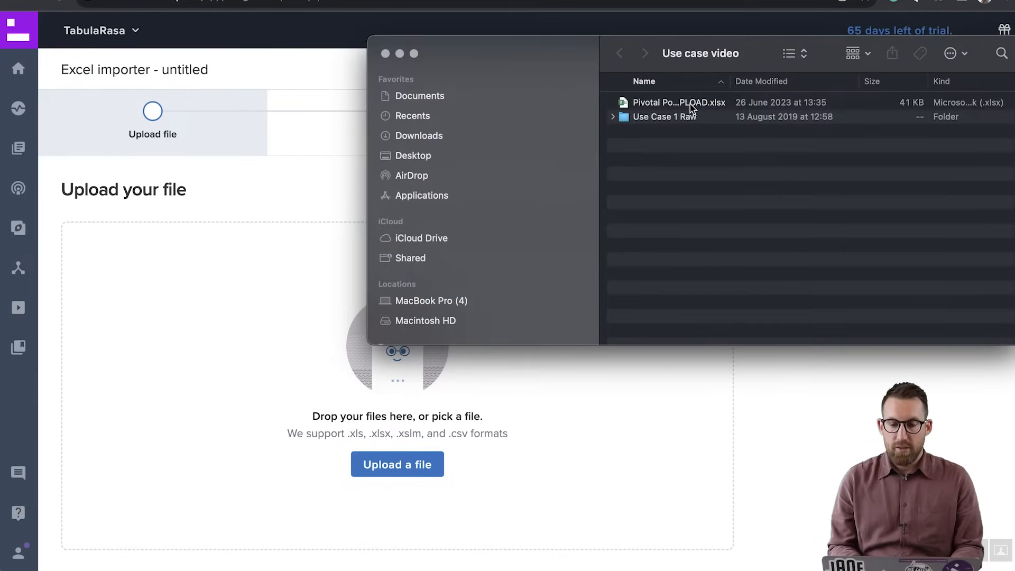
double_click(678, 102)
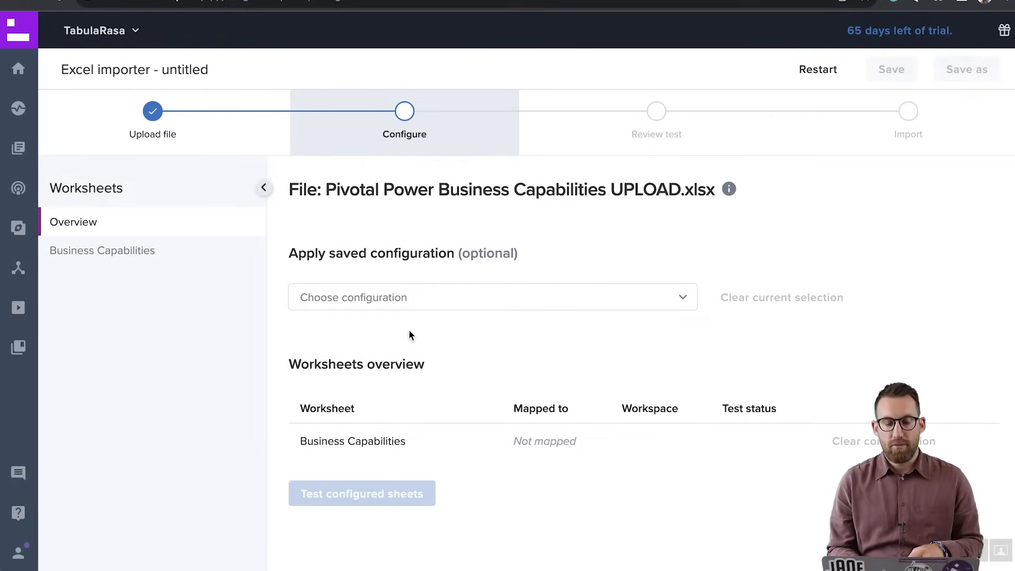
mouse_move(375, 317)
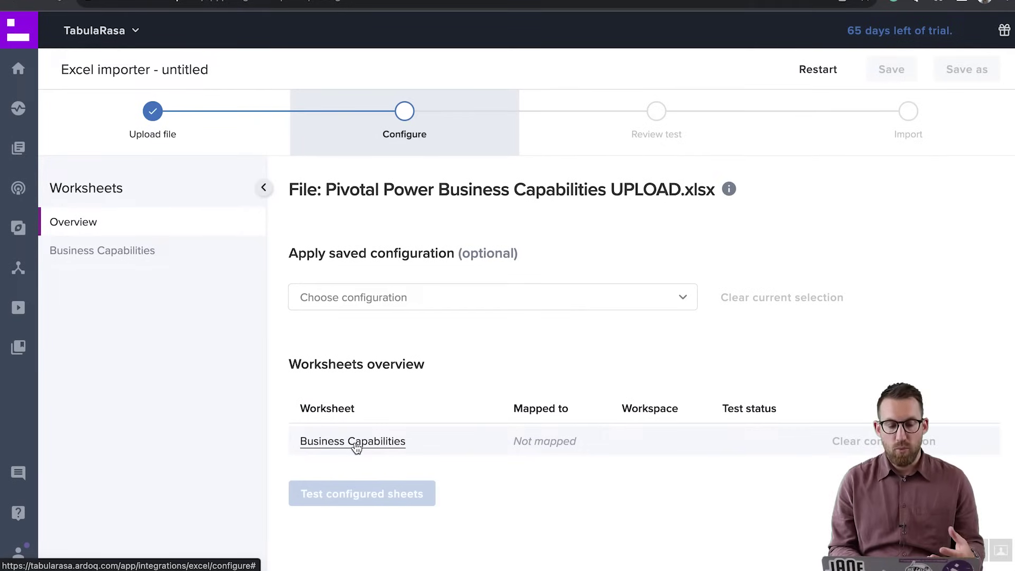
- Import the Business Capabilities sheet rows as components into a new Business Capability workspace
left_click(352, 441)
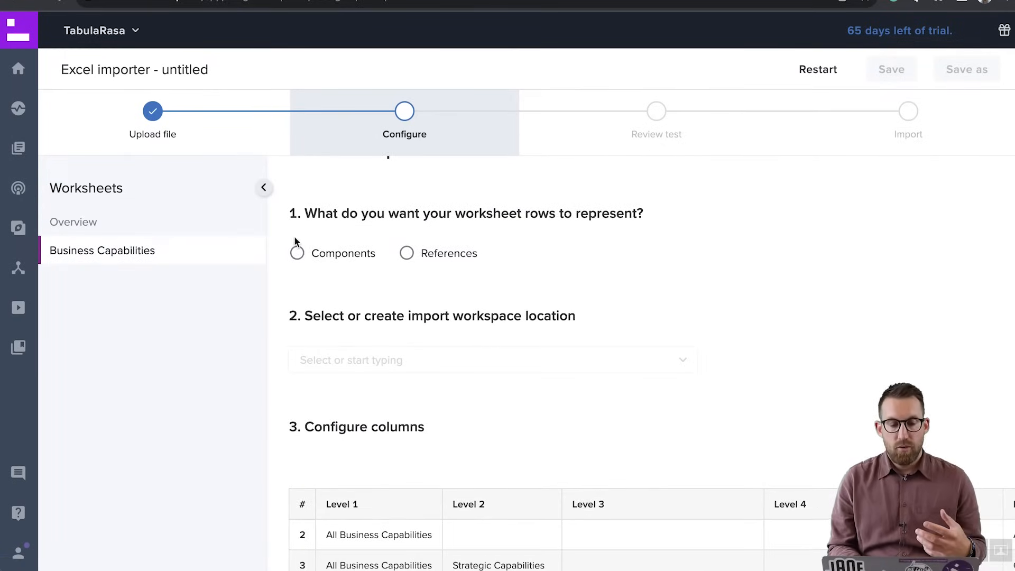
left_click(297, 254)
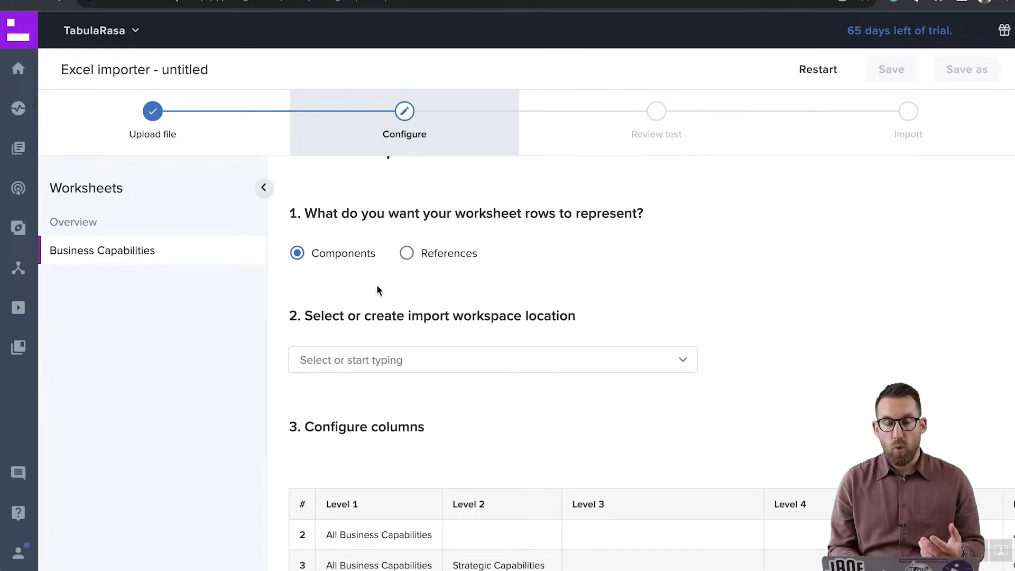
scroll("down", 3)
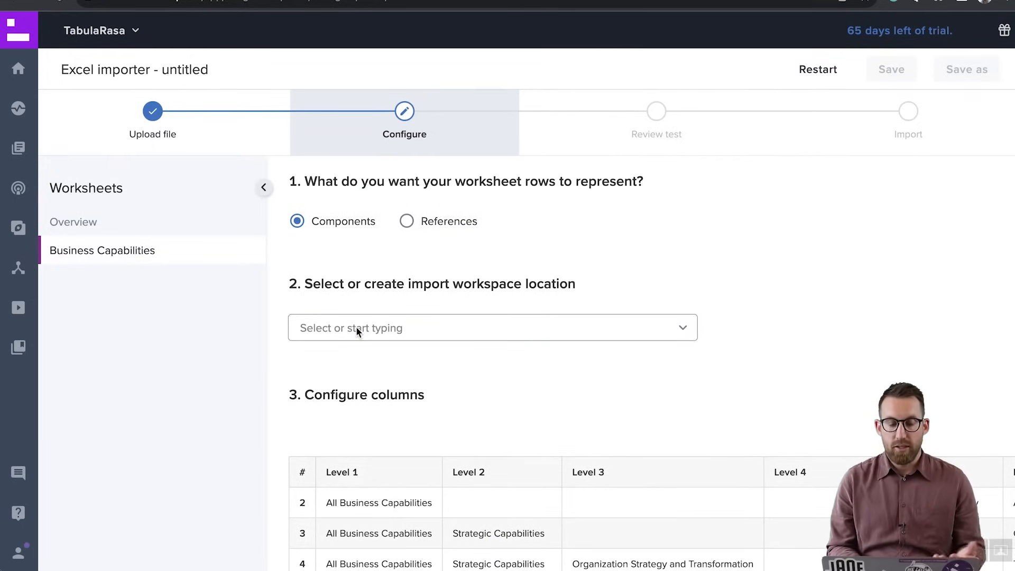
left_click(492, 328)
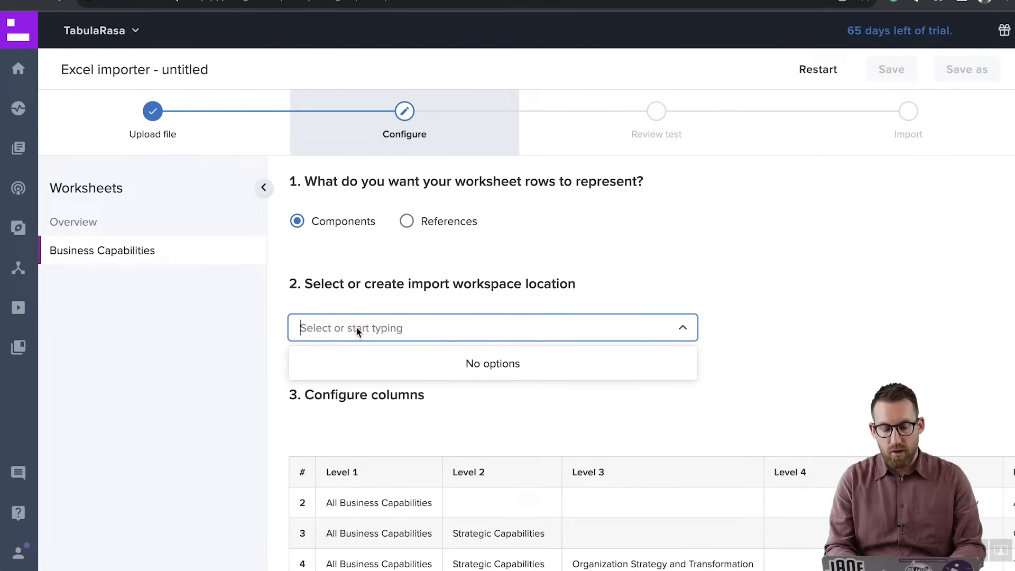
type("Business Cap")
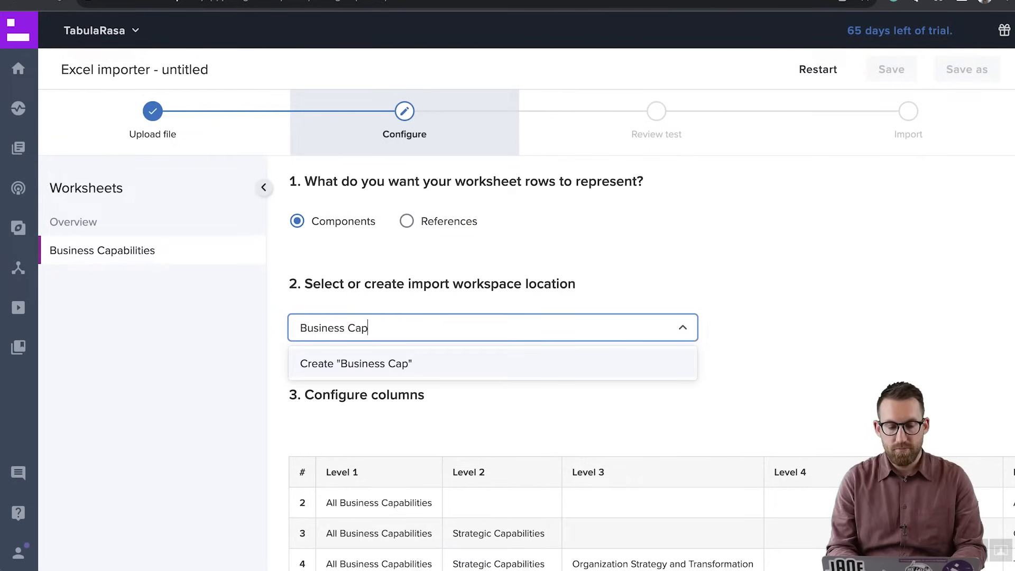
type("ability")
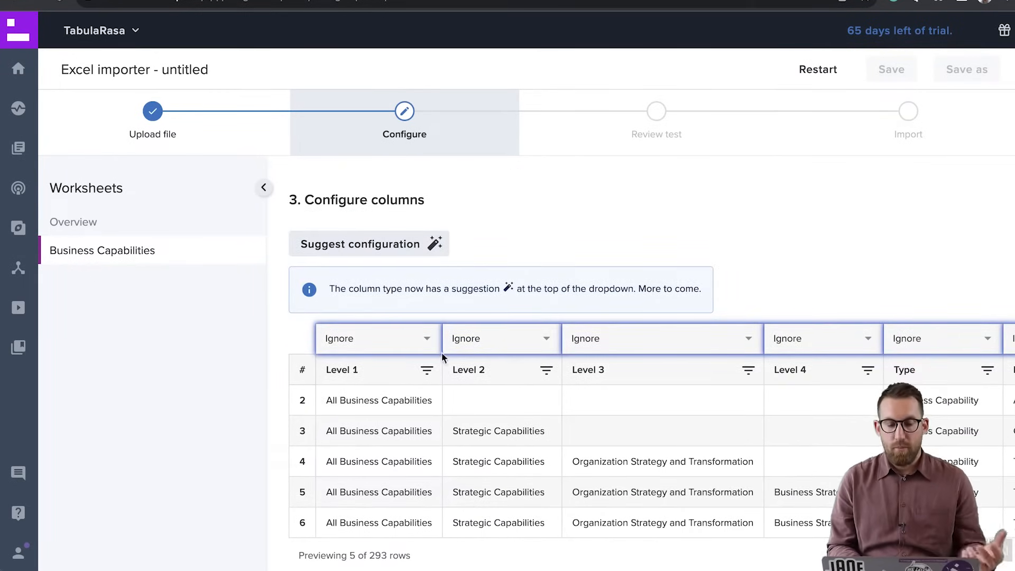
mouse_move(735, 415)
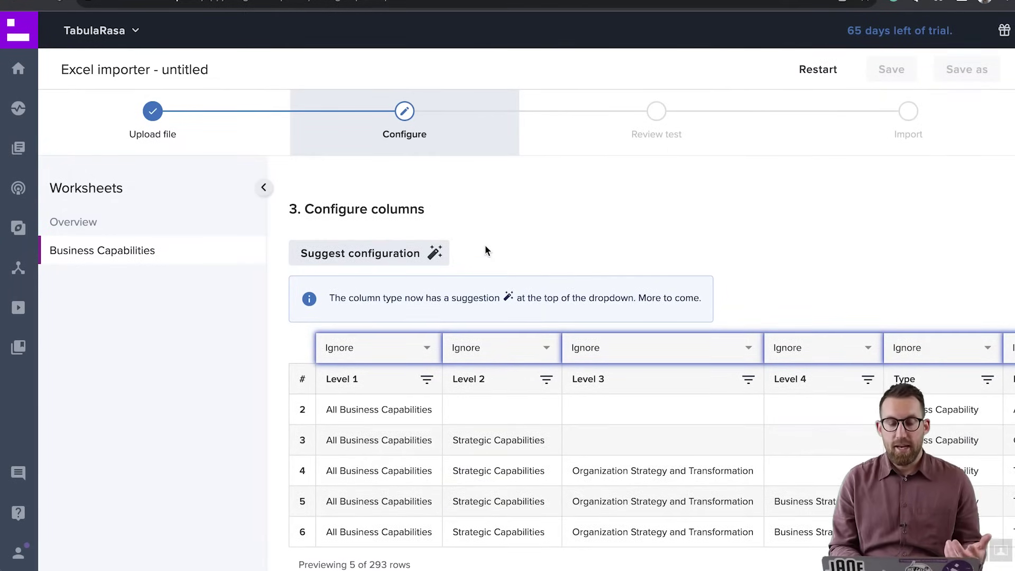
mouse_move(420, 253)
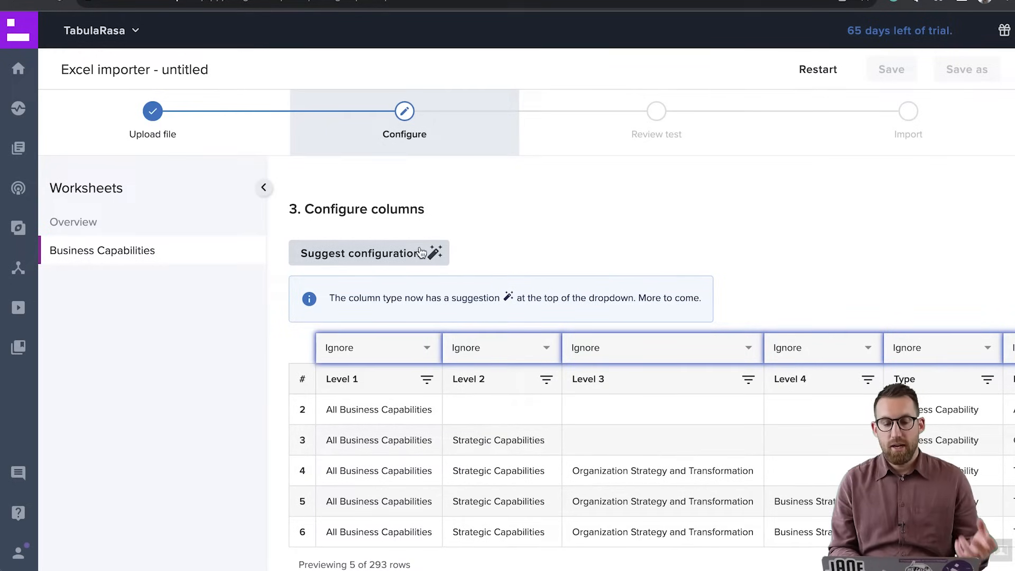
- Apply the suggested column configuration and review the mapped columns
left_click(369, 253)
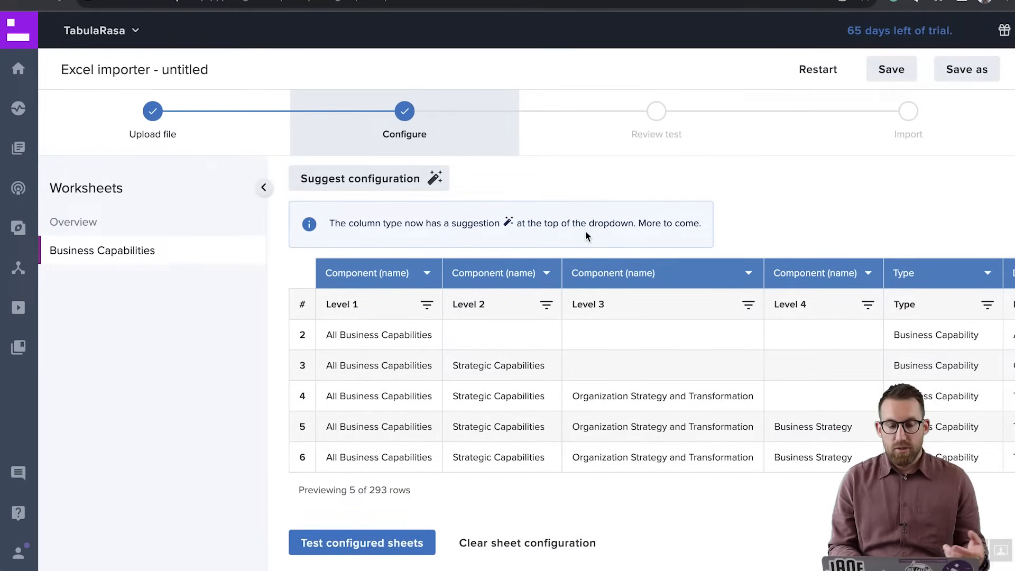
mouse_move(398, 279)
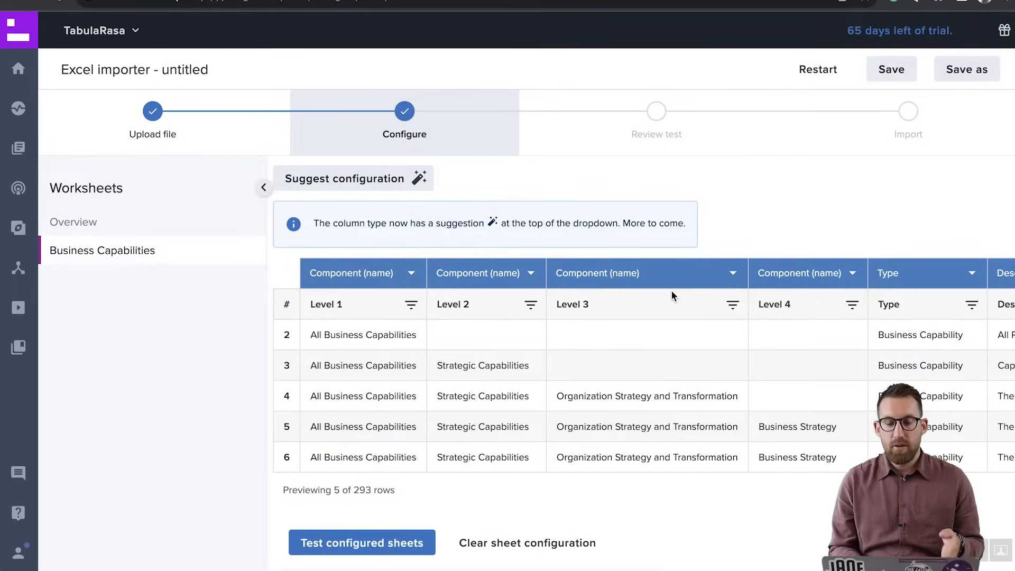
scroll("right", 3)
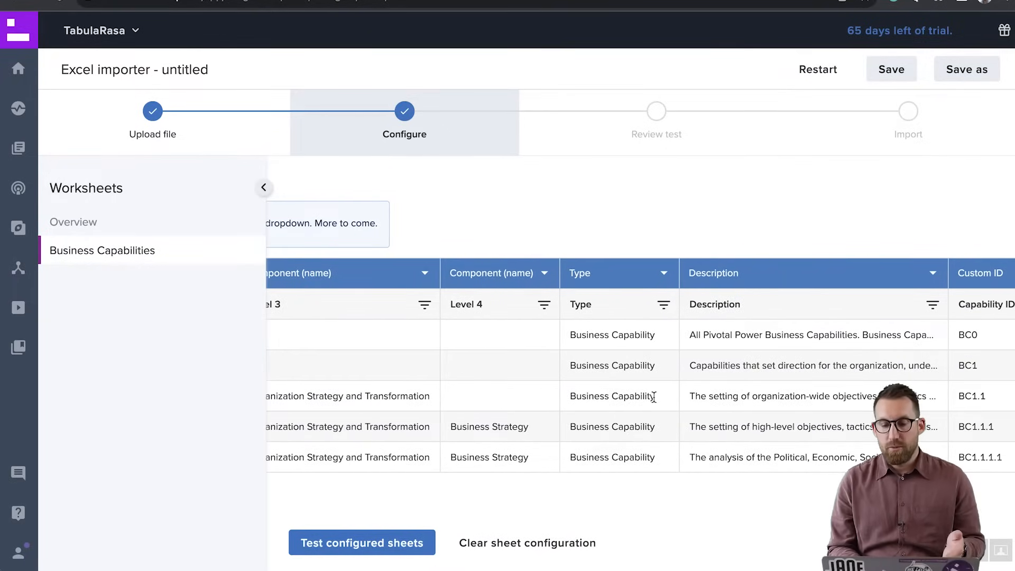
scroll("right", 3)
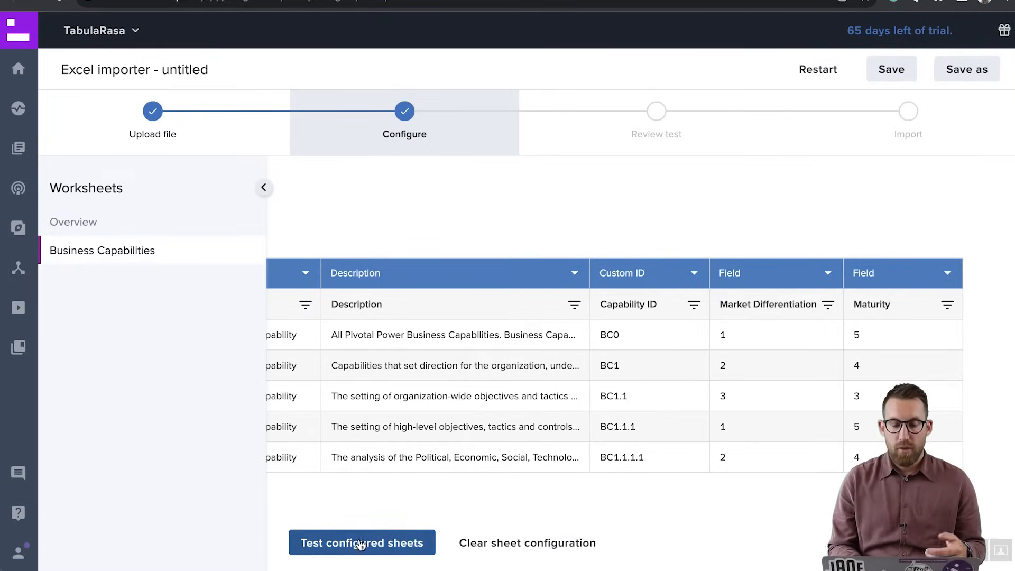
- Test and import all 293 capabilities, save the configuration, and open Business Capability
left_click(362, 542)
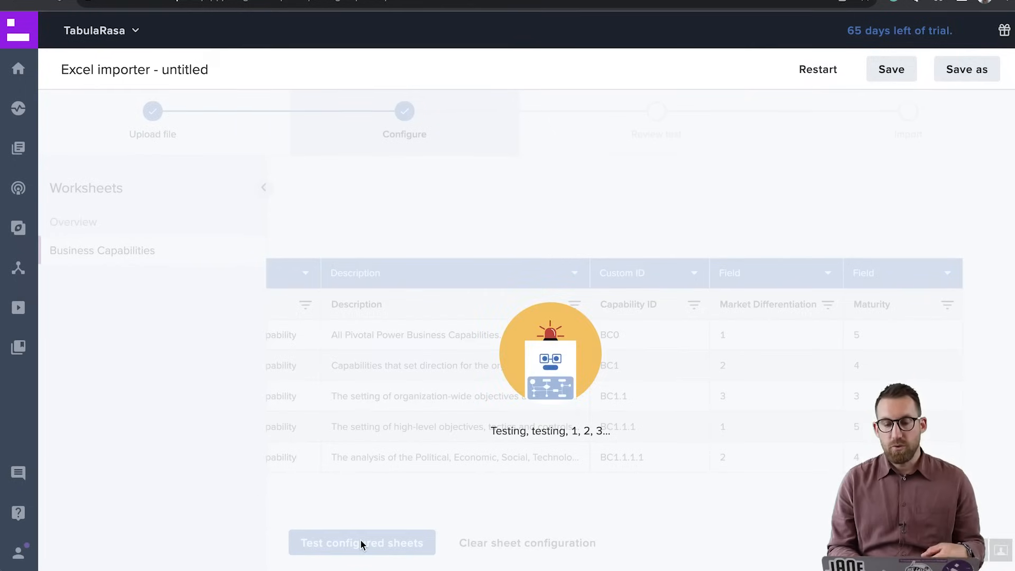
left_click(361, 542)
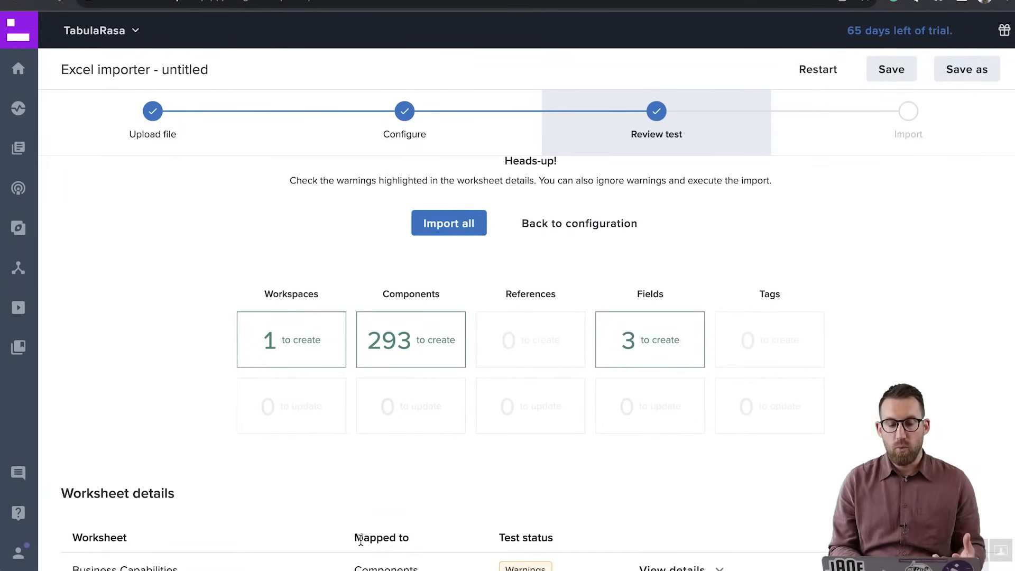
mouse_move(447, 401)
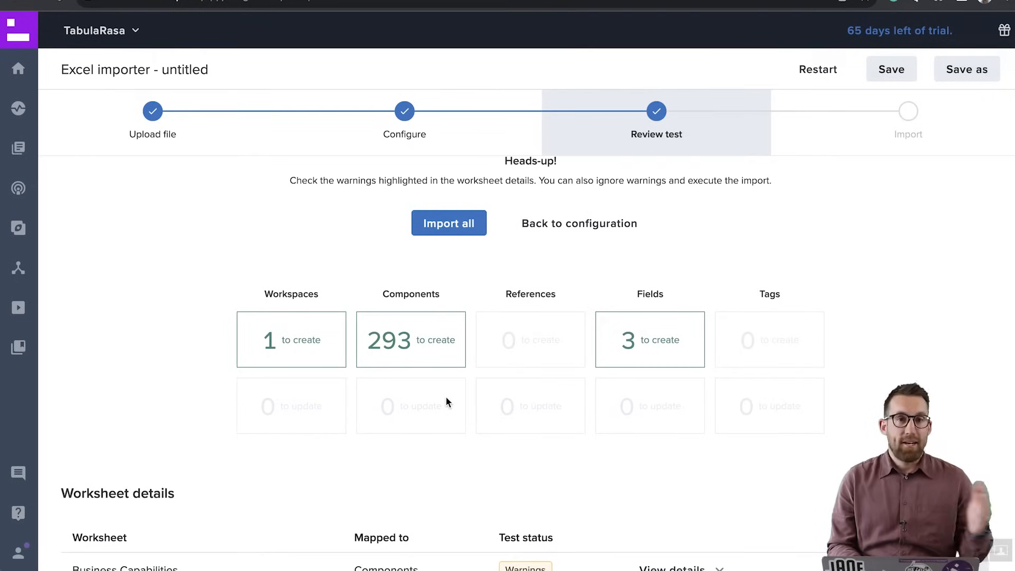
mouse_move(489, 265)
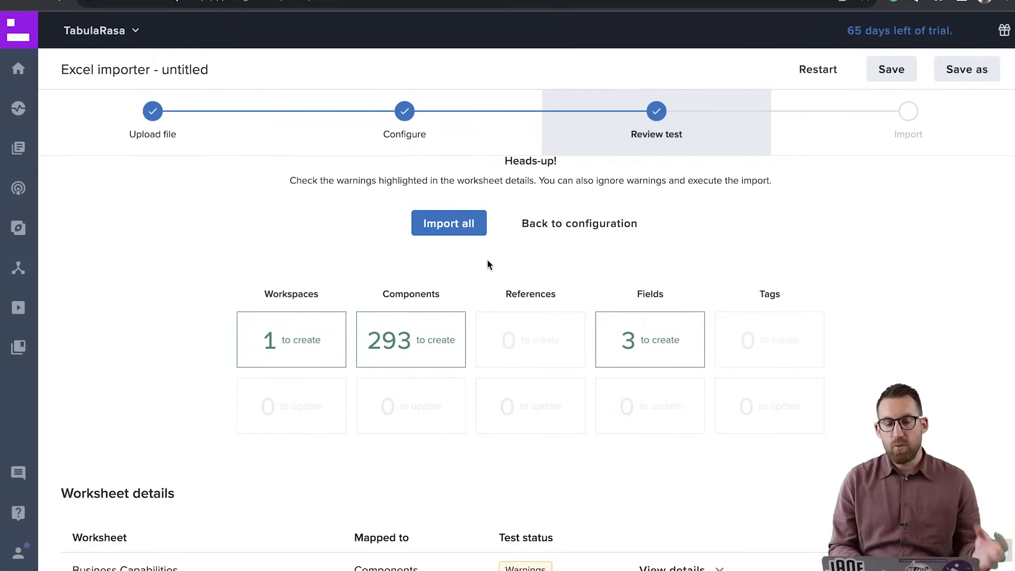
mouse_move(456, 220)
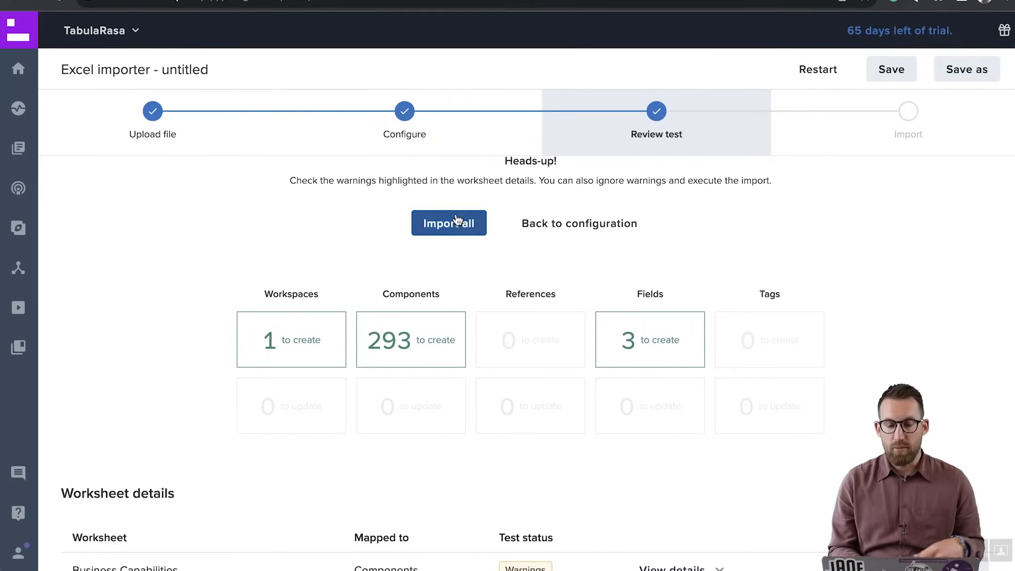
left_click(449, 223)
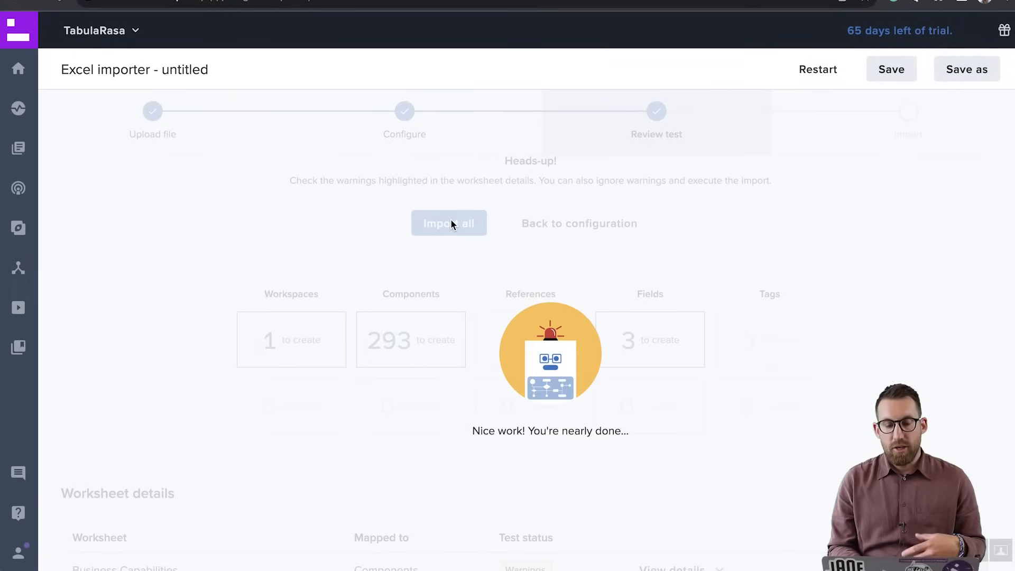
mouse_move(616, 279)
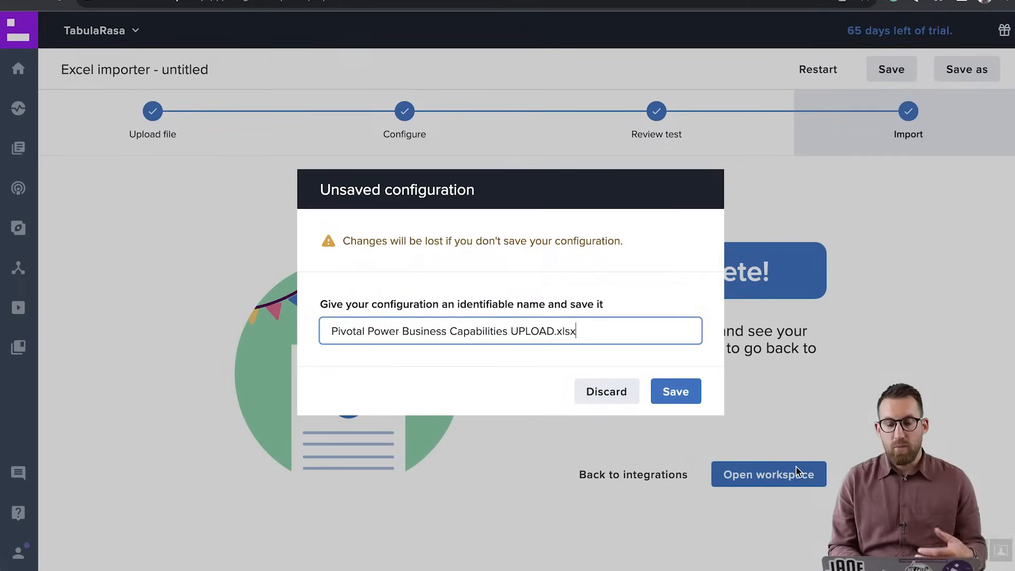
left_click(675, 391)
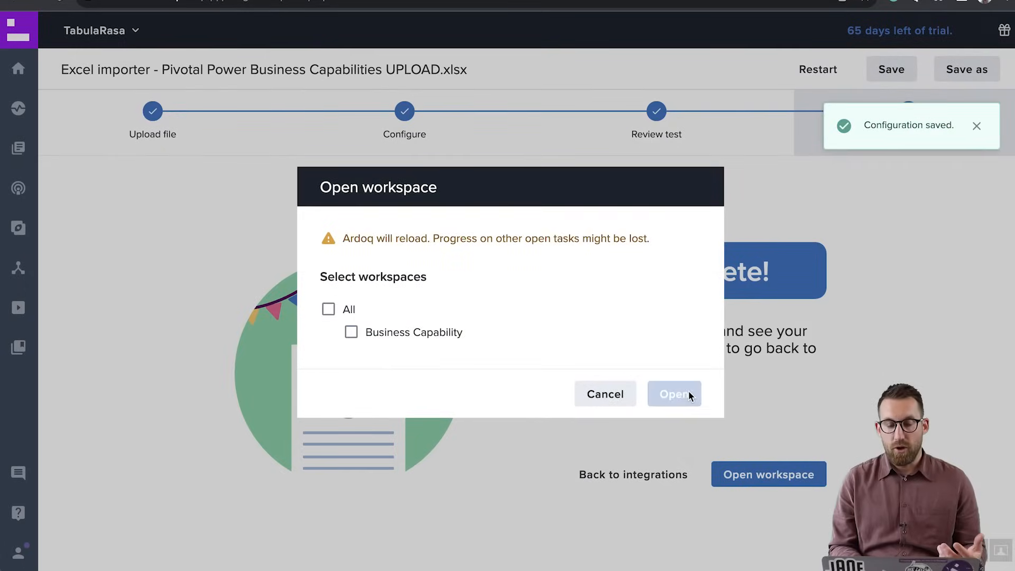
left_click(673, 394)
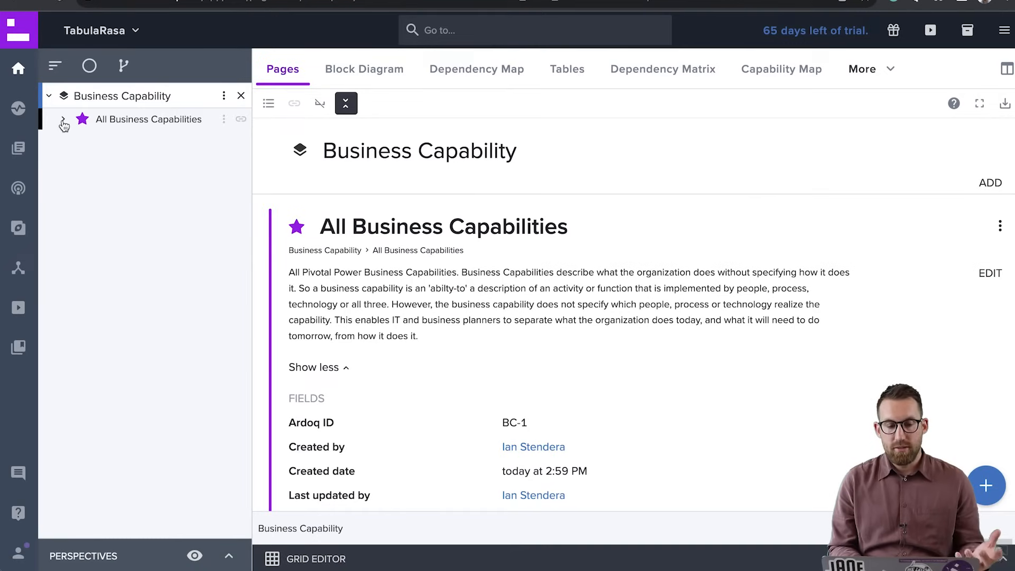
- Expand All Business Capabilities and Energy Distribution, then view them as a Dependency Map
left_click(64, 123)
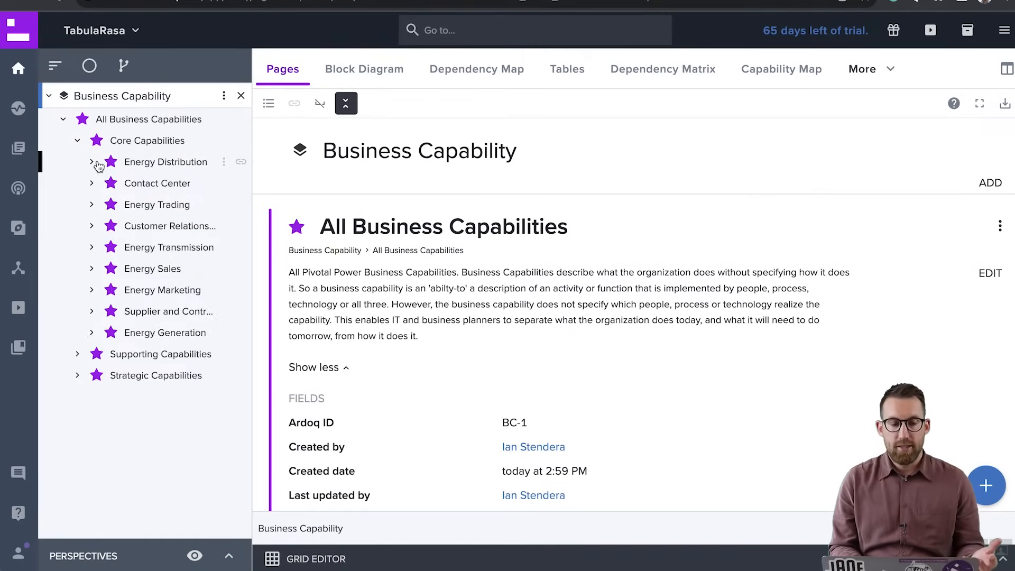
left_click(92, 163)
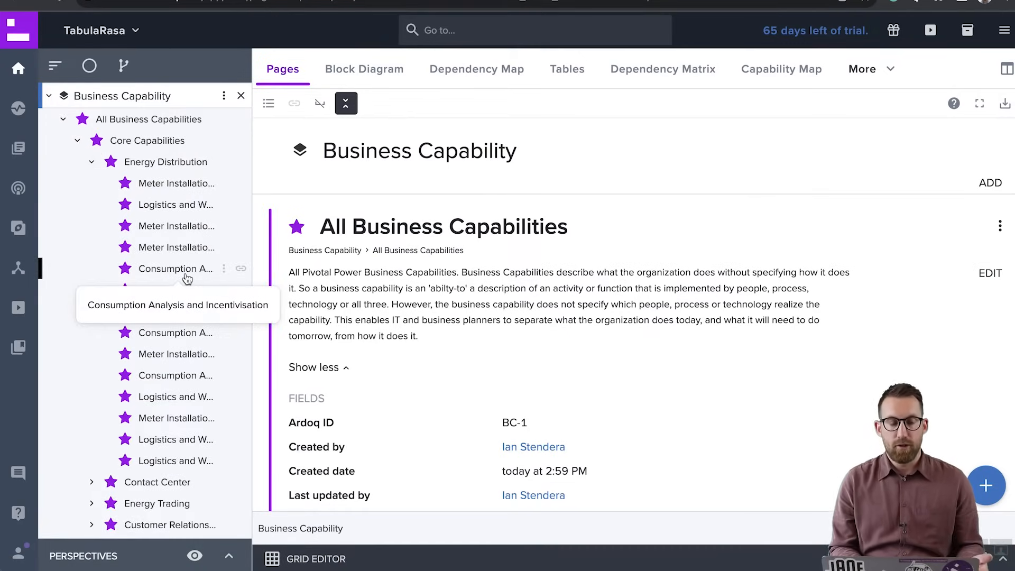
mouse_move(169, 166)
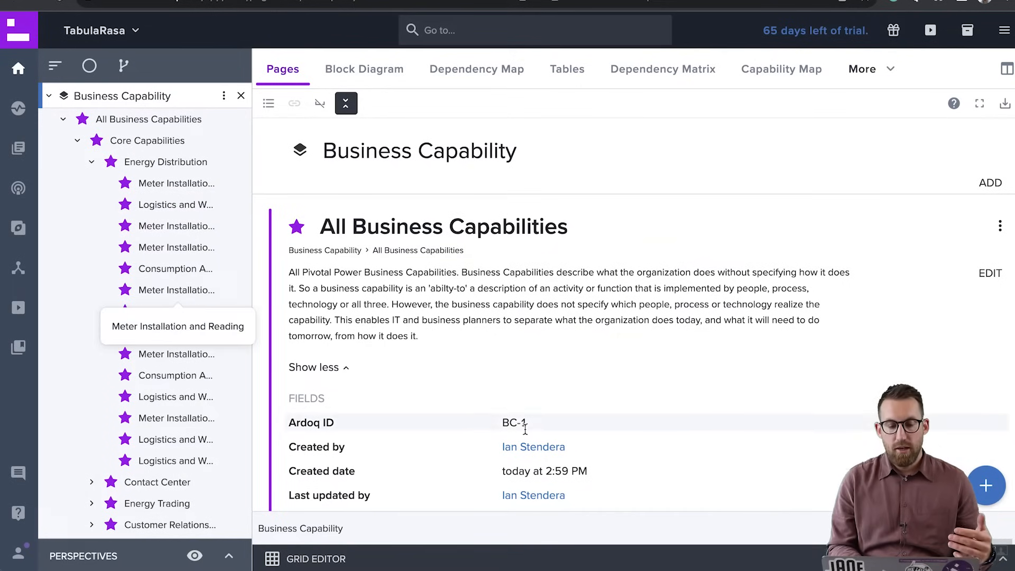
scroll("down", 3)
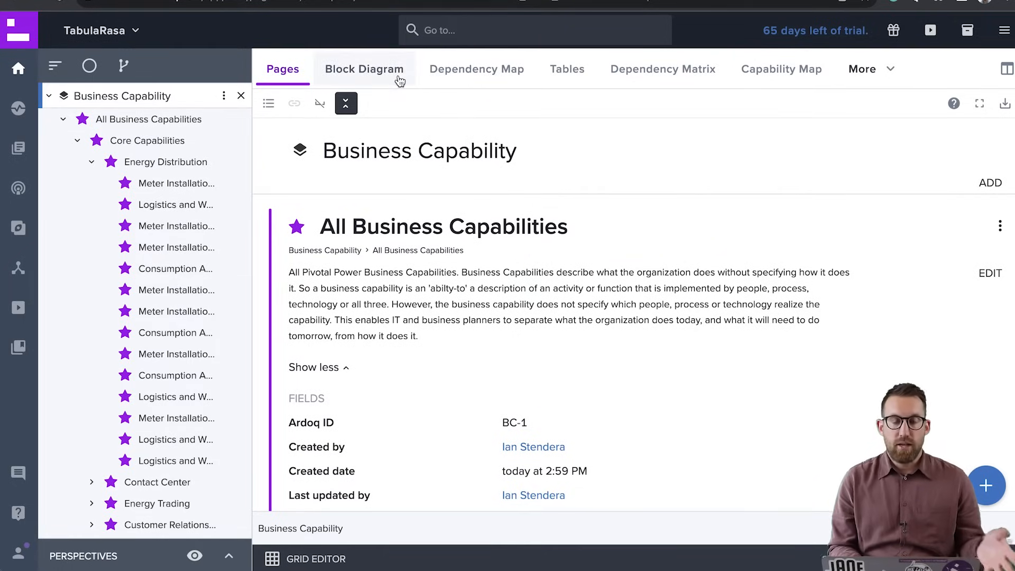
left_click(476, 69)
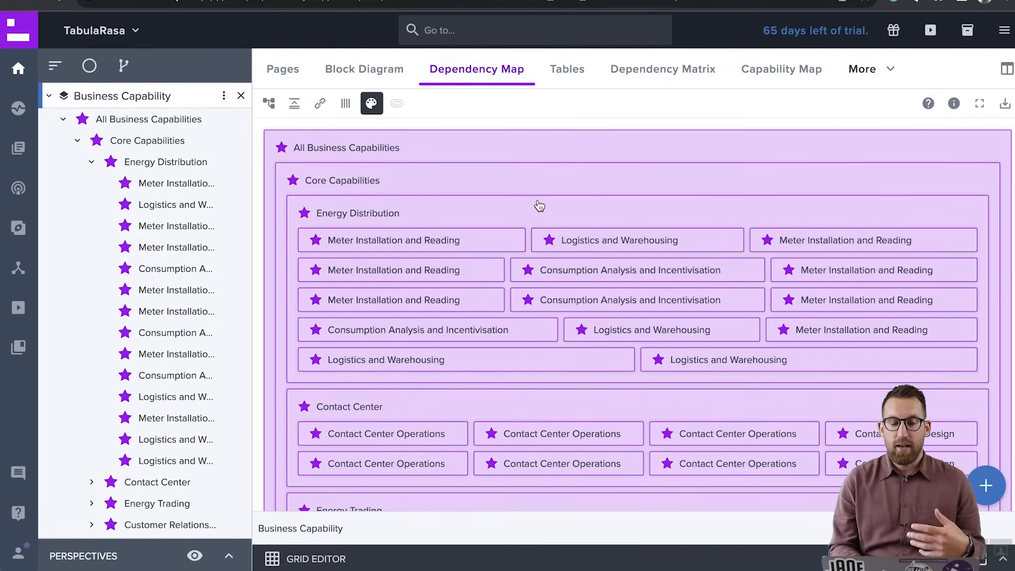
scroll("down", 3)
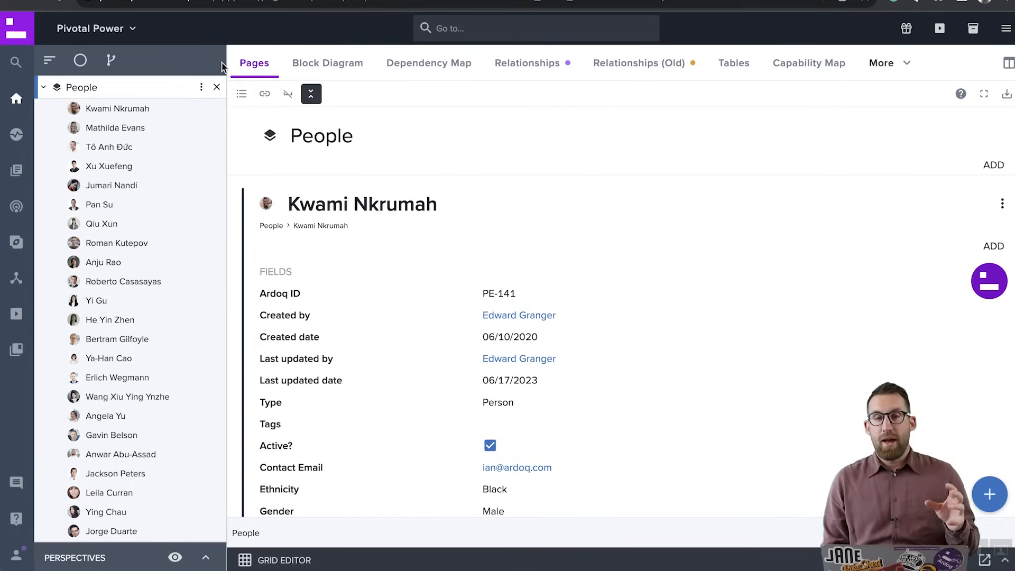
mouse_move(153, 243)
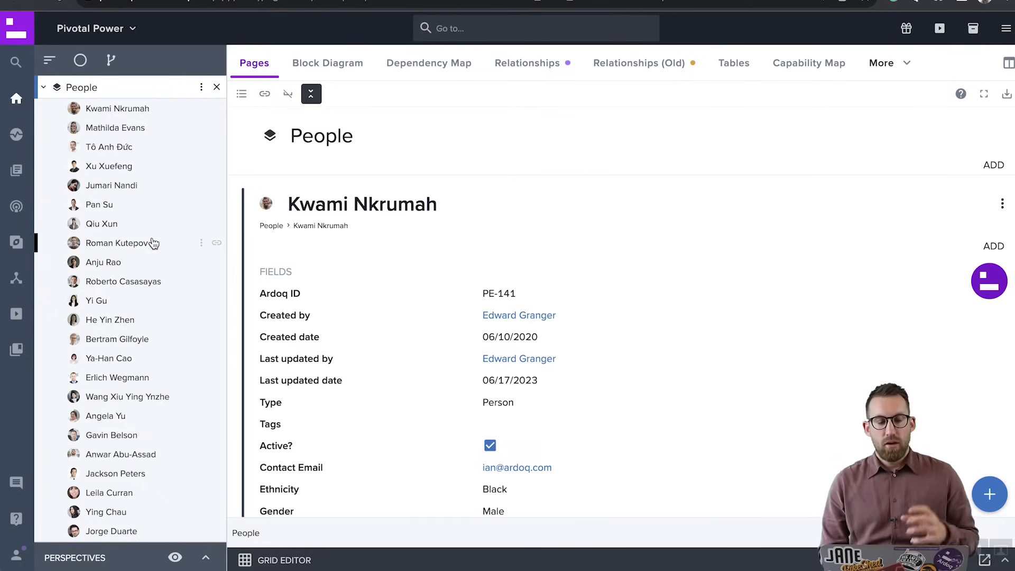
mouse_move(415, 249)
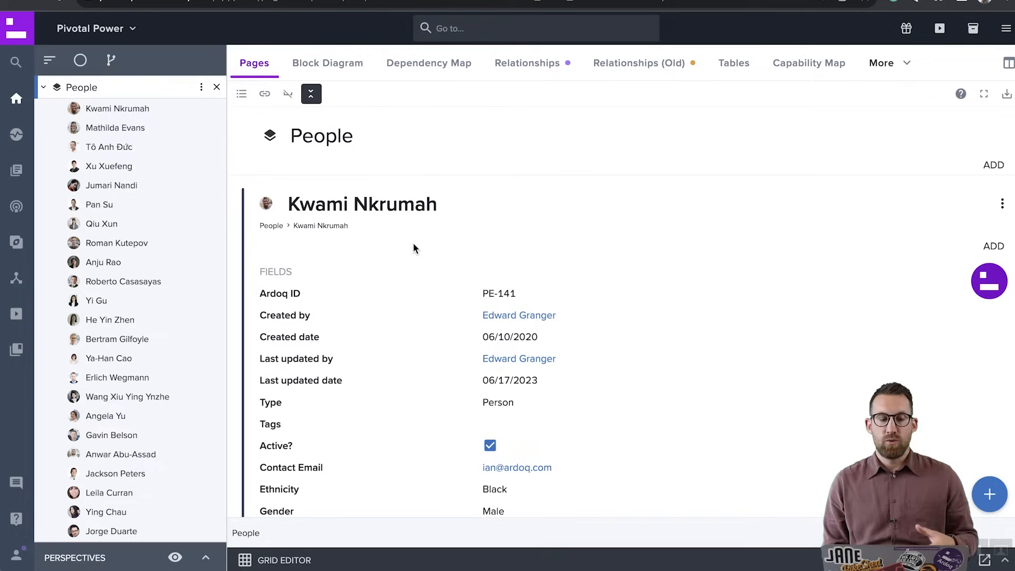
- Open Kwami Nkrumah's person page in Pivotal Power's People workspace
left_click(16, 206)
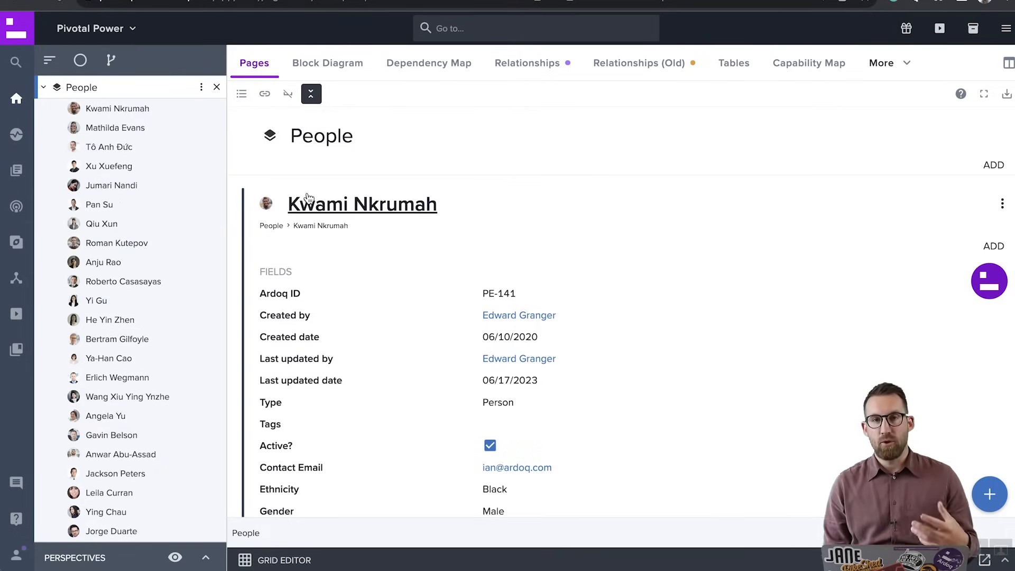
mouse_move(536, 160)
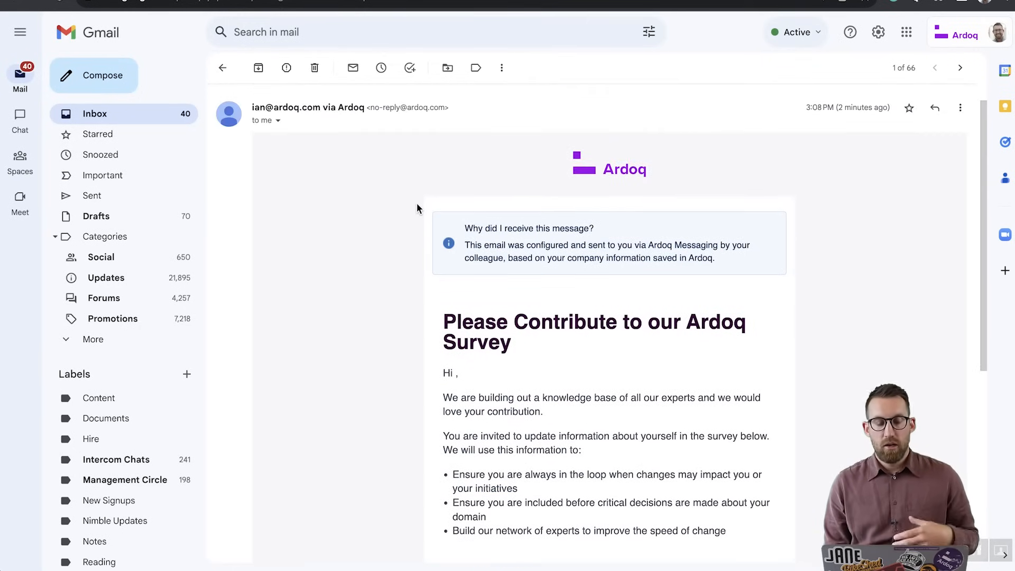
- Scroll through the 'Please Contribute to our Ardoq Survey' email
scroll("down", 3)
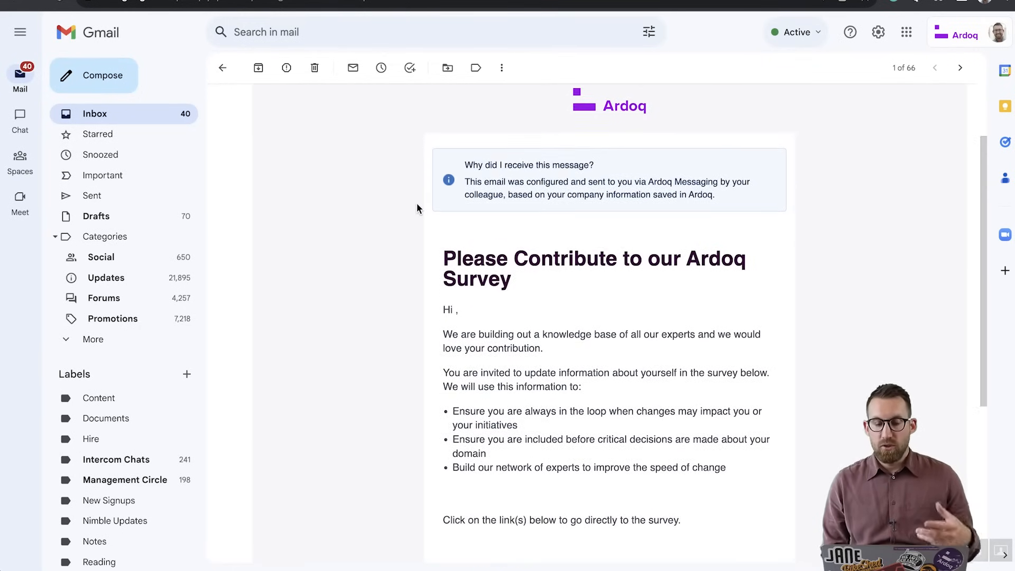
scroll("down", 3)
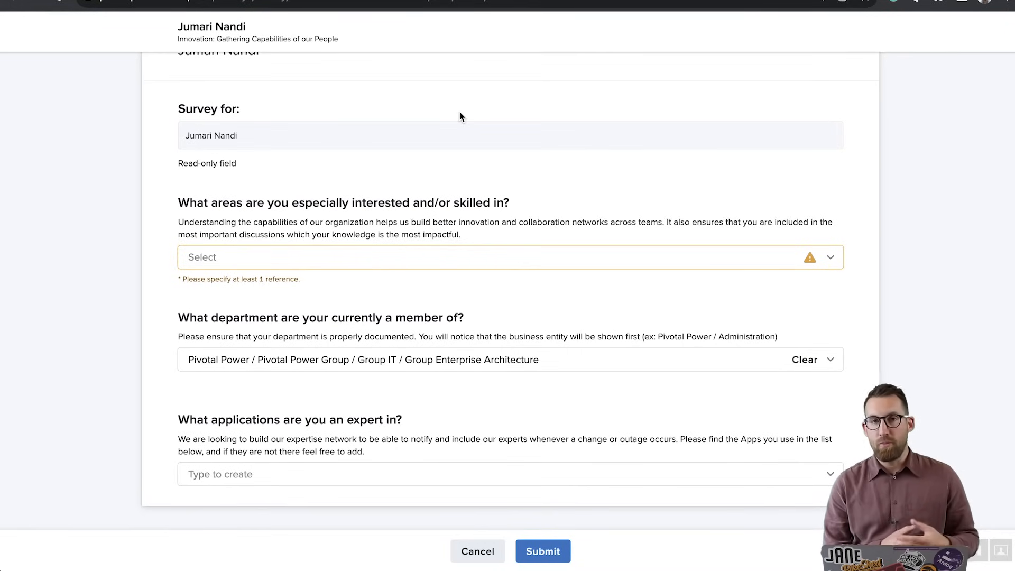
mouse_move(408, 331)
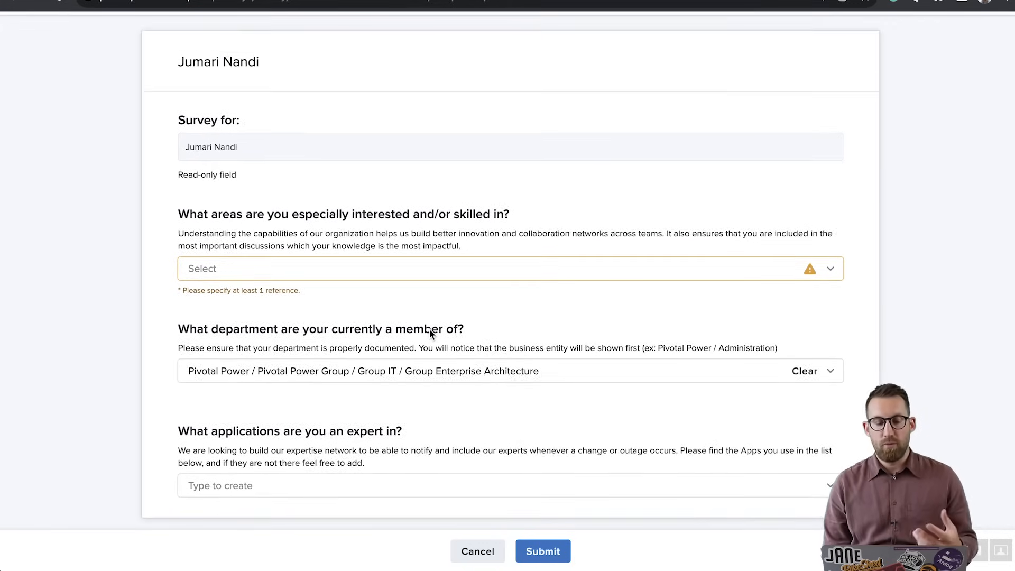
mouse_move(350, 257)
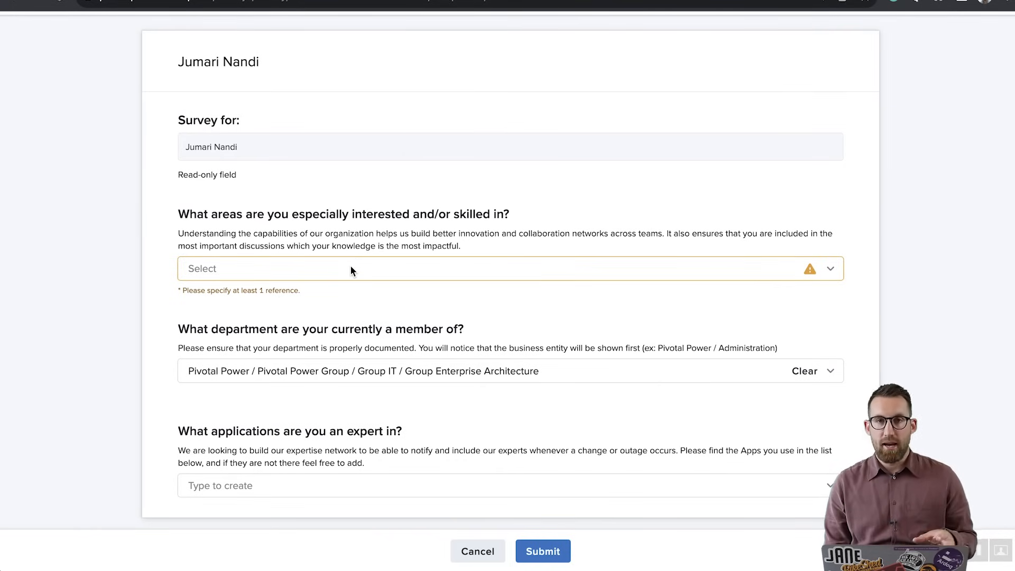
mouse_move(344, 269)
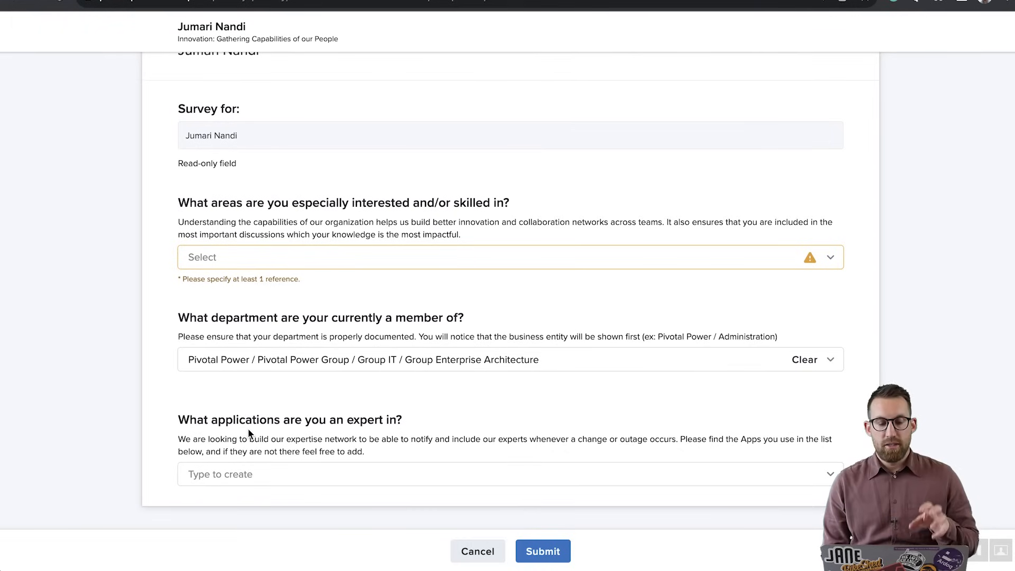
mouse_move(355, 446)
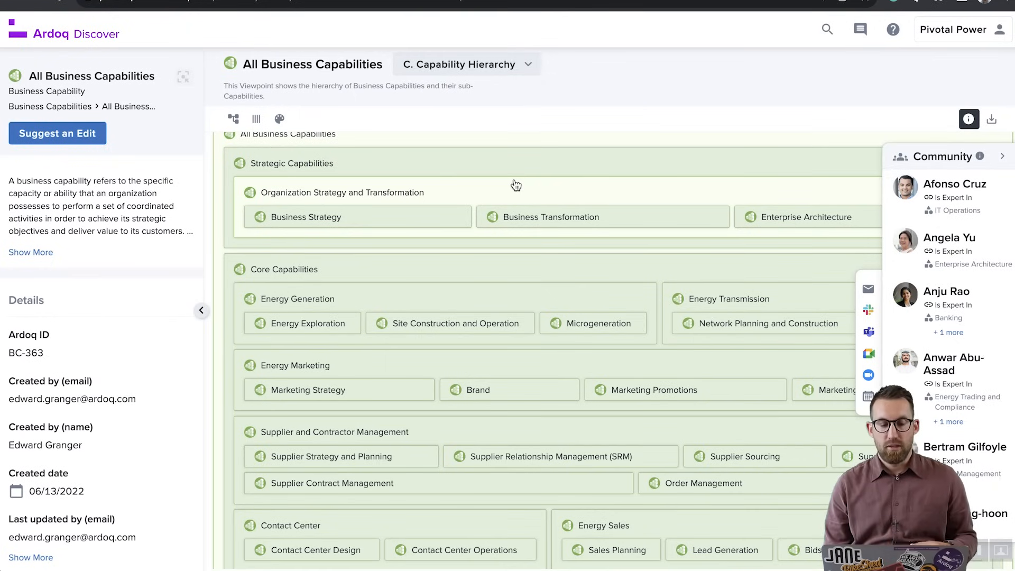
mouse_move(398, 306)
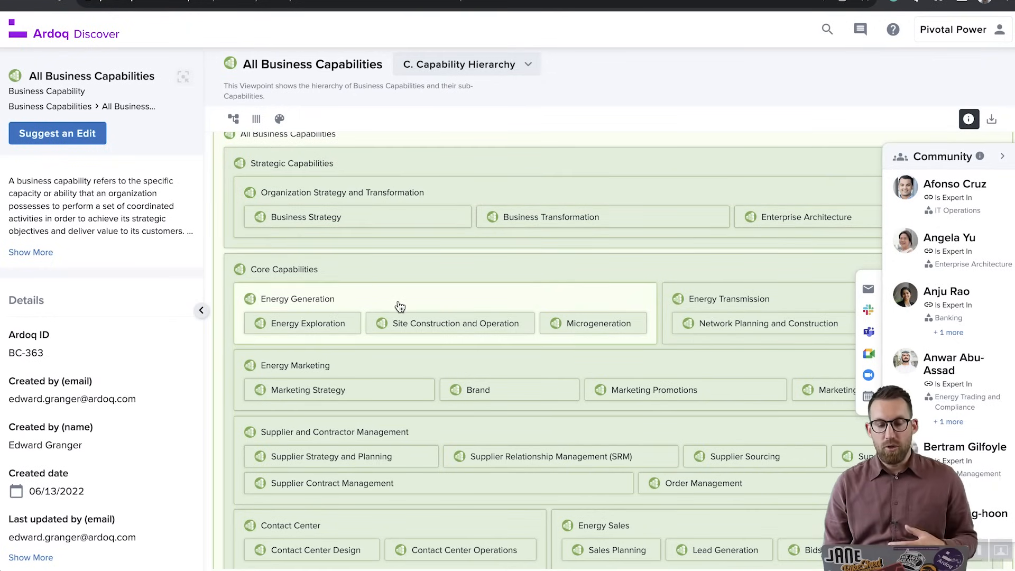
- Drill into the Energy Generation capability from the All Business Capabilities hierarchy
left_click(296, 298)
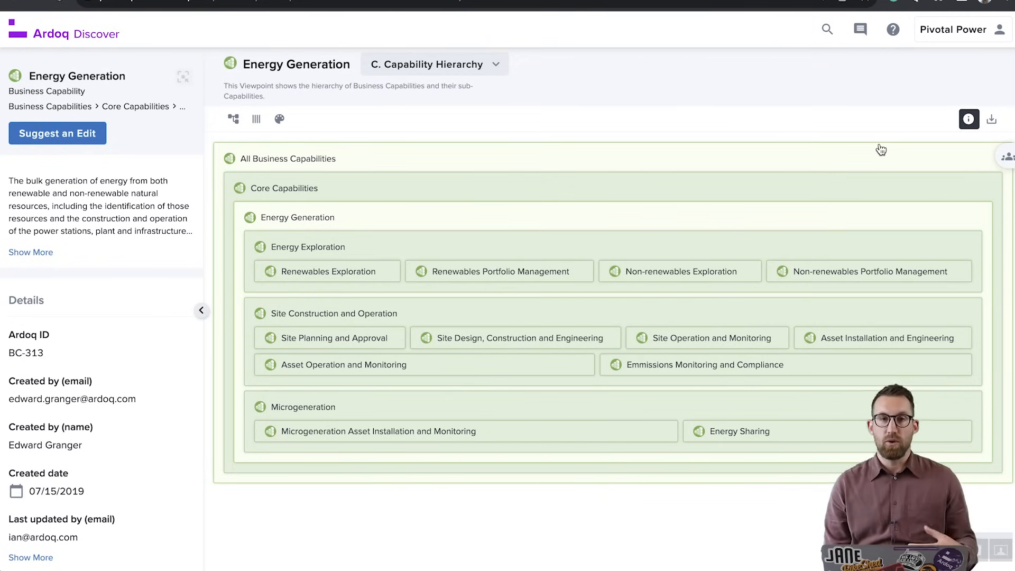
mouse_move(846, 152)
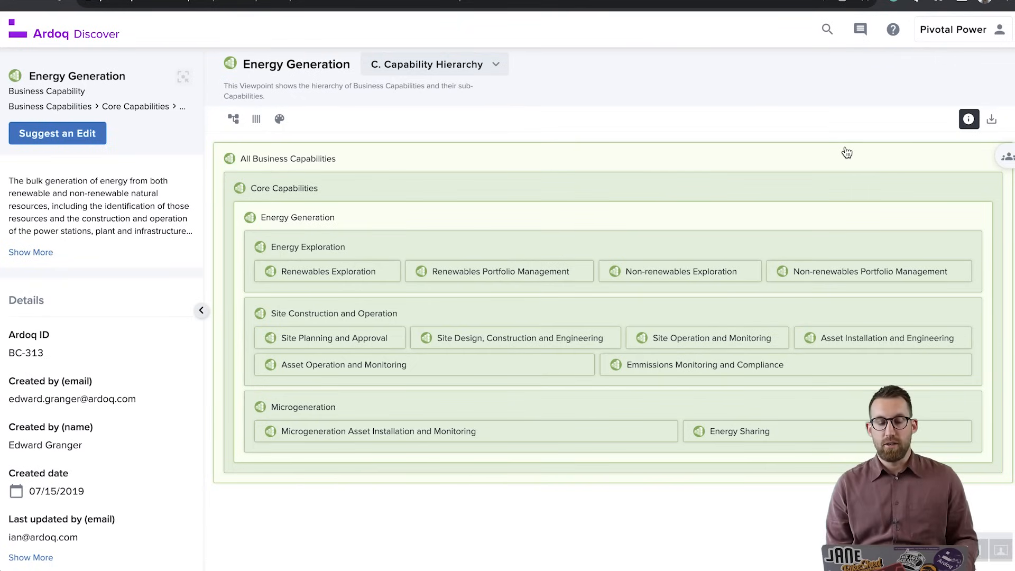